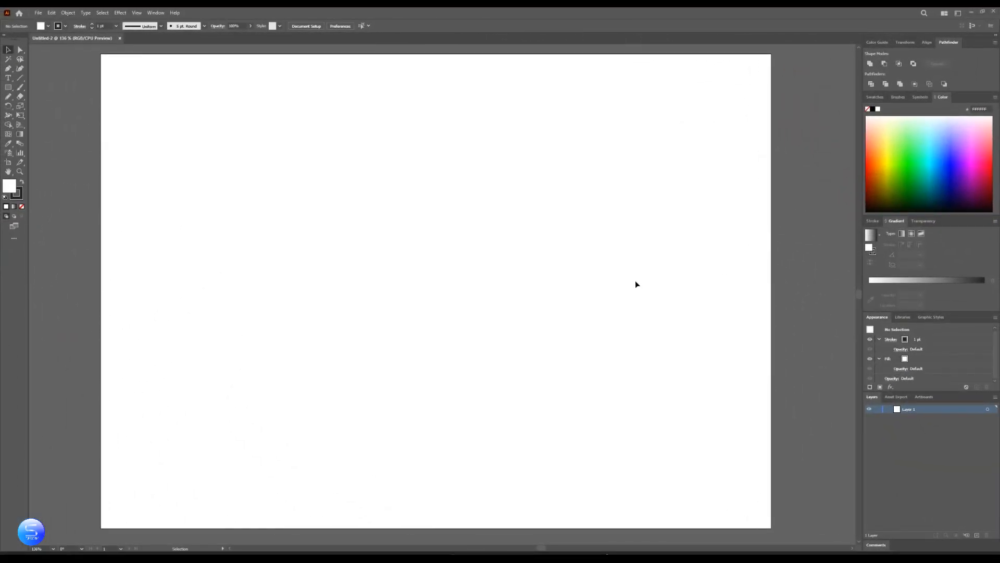
Draw a circle with the Ellipse tool and fill it with a light blue swatch
left_click(10, 86)
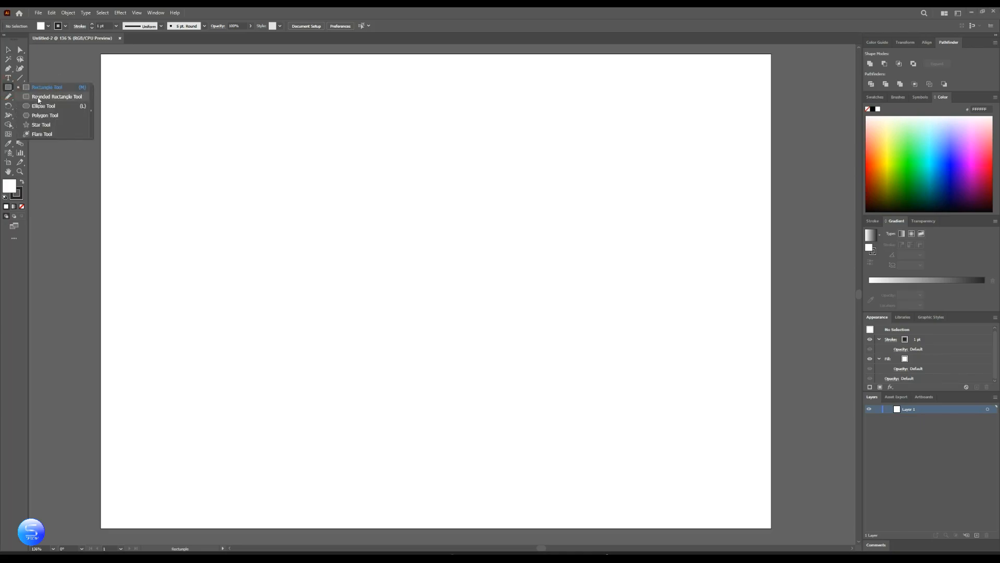
left_click(44, 107)
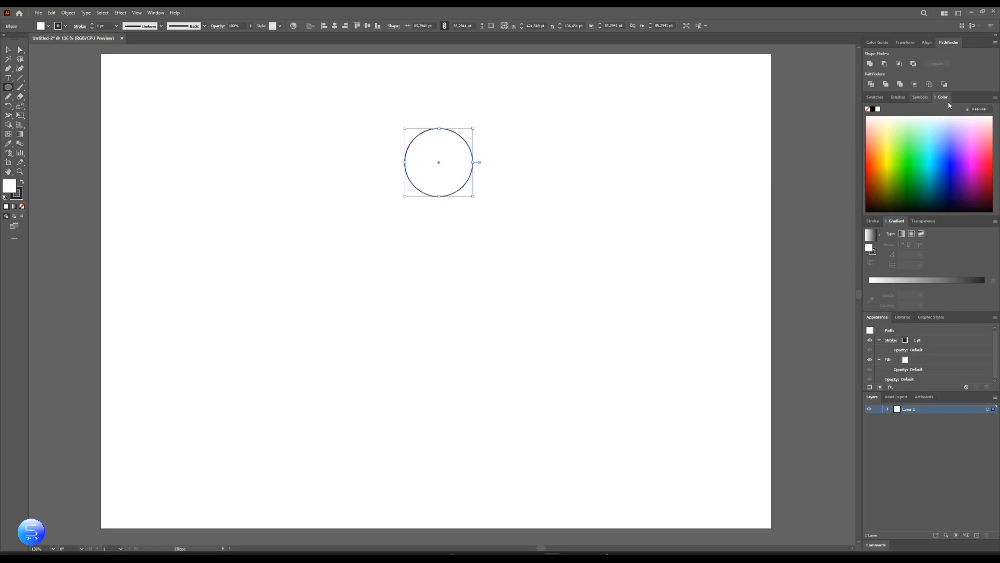
left_click(874, 97)
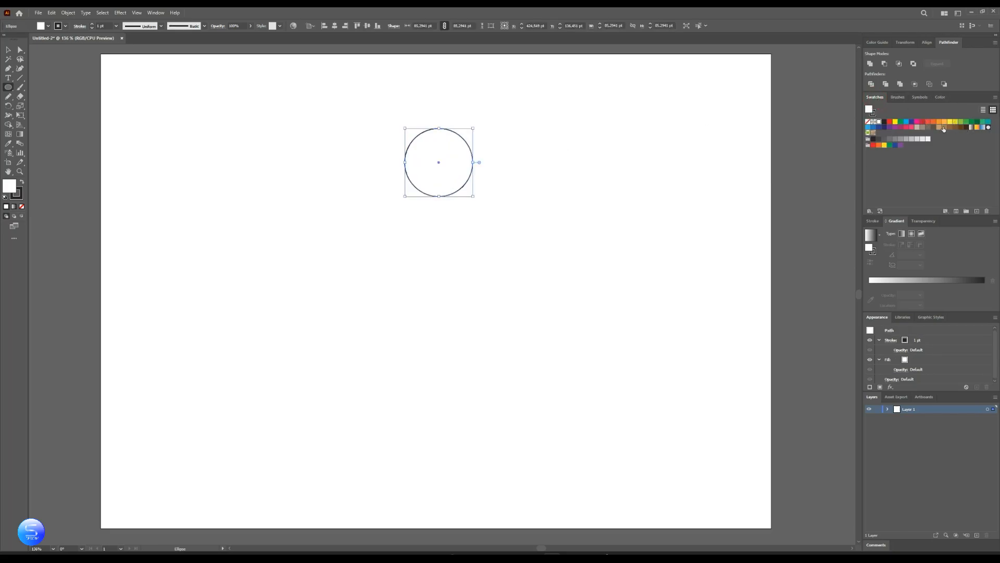
left_click(906, 126)
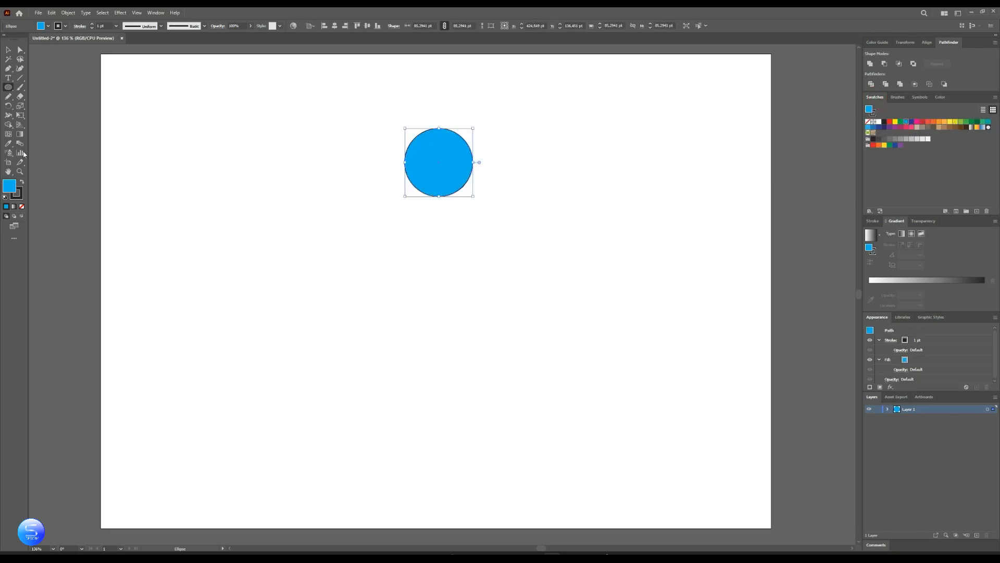
left_click(941, 95)
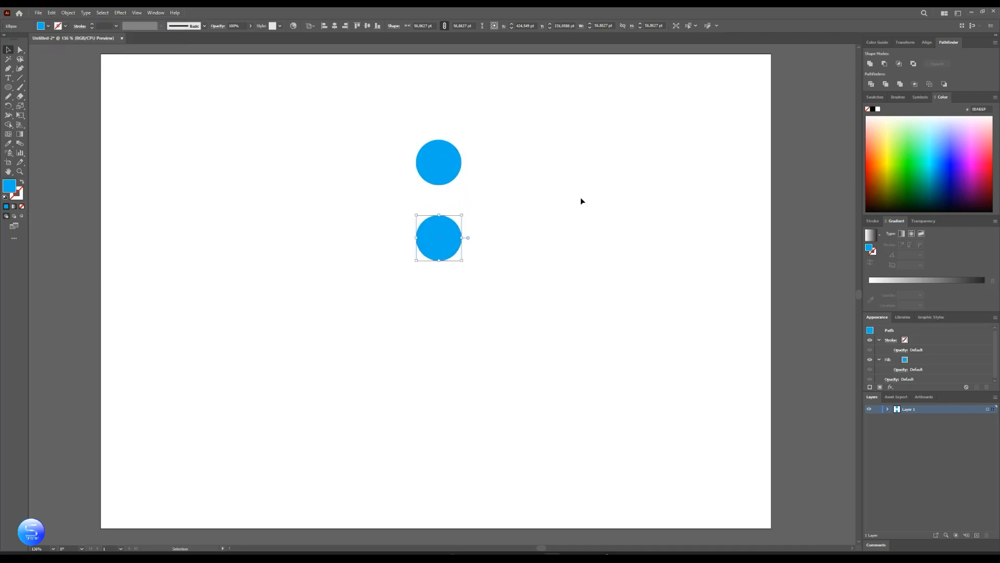
Colour the duplicated lower circle darker blue and add a third circle beneath it
left_click(942, 167)
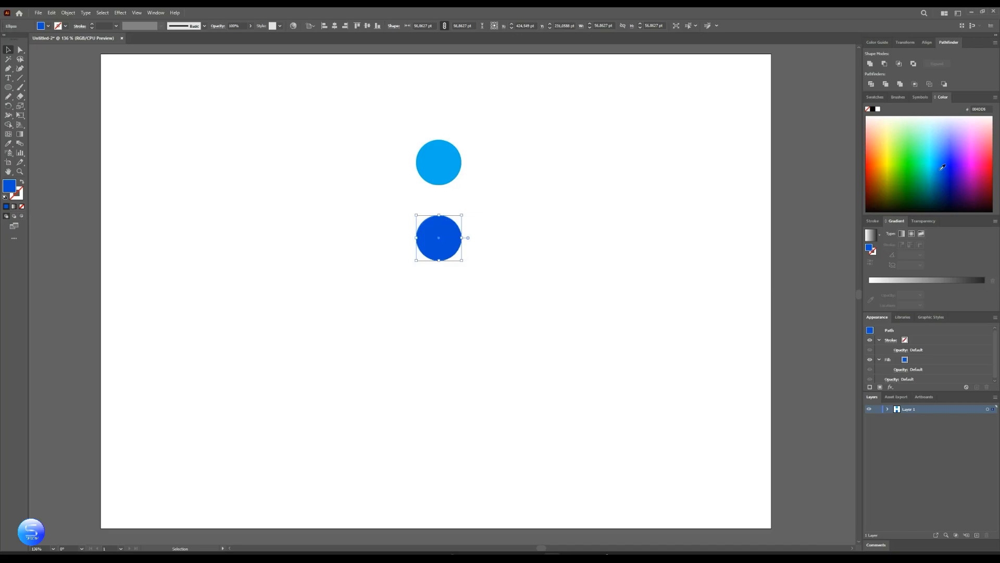
mouse_move(197, 142)
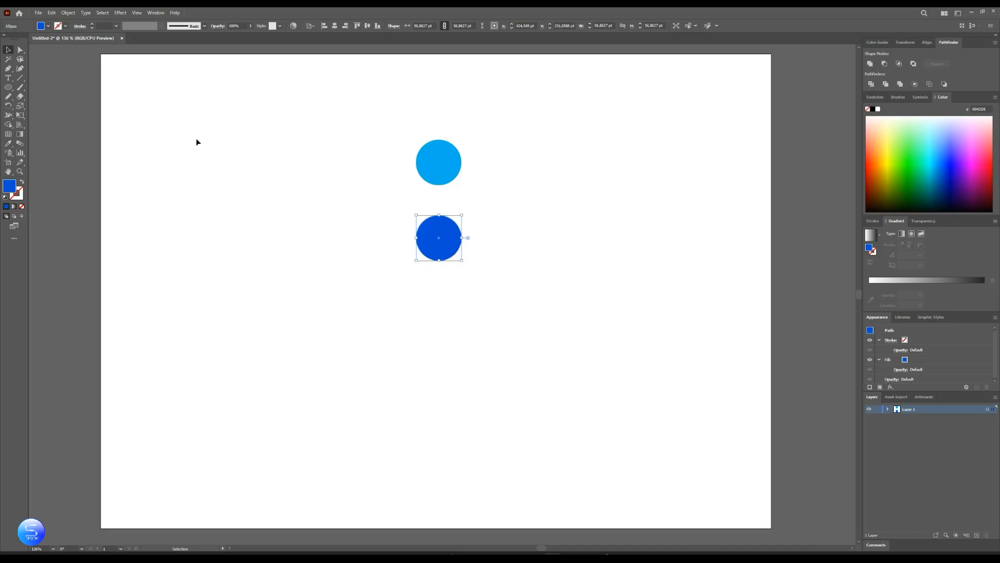
left_click(50, 12)
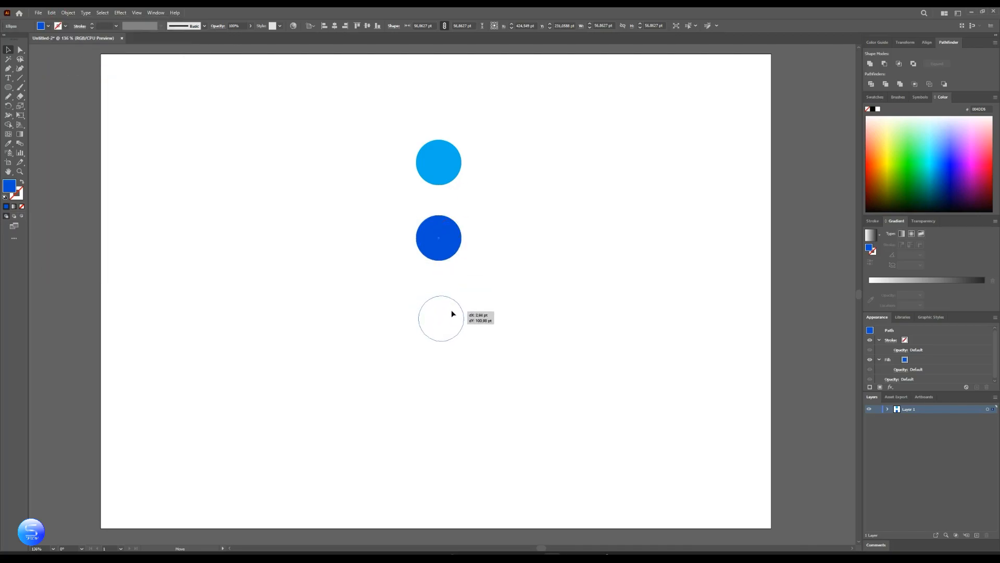
left_click(440, 318)
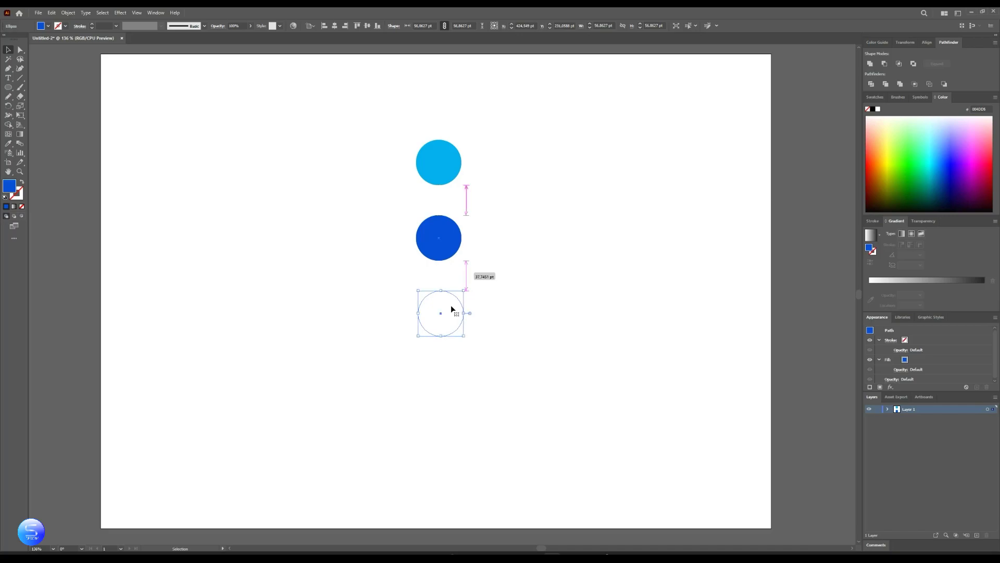
left_click(925, 185)
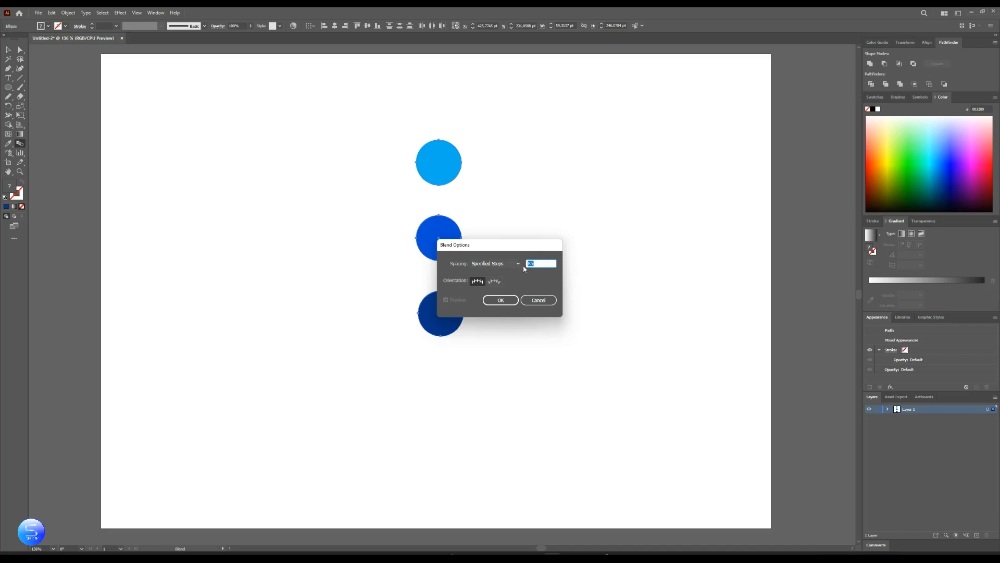
Set Blend Options to 3 specified steps and blend the three circles into one shaded bar
type("3")
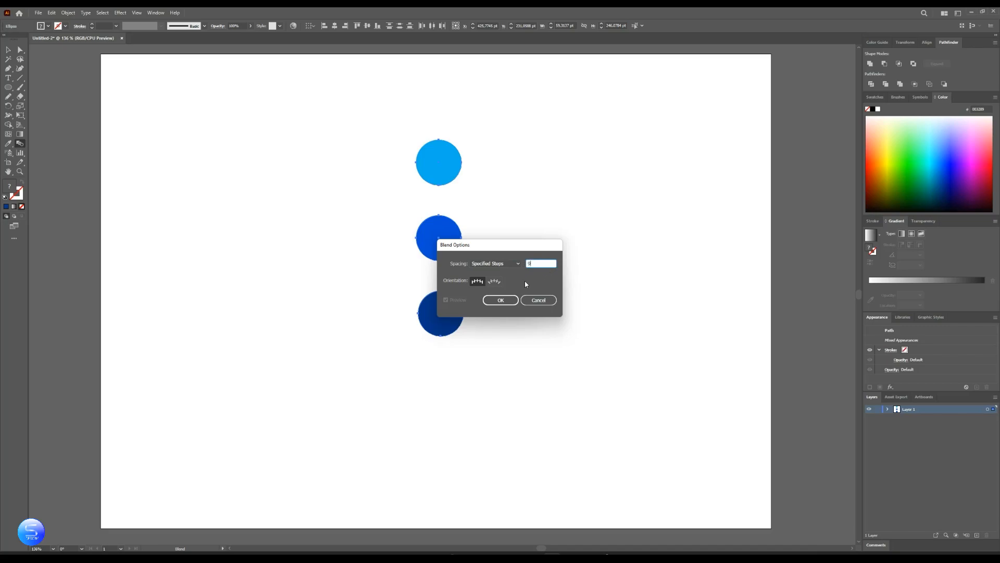
left_click(500, 301)
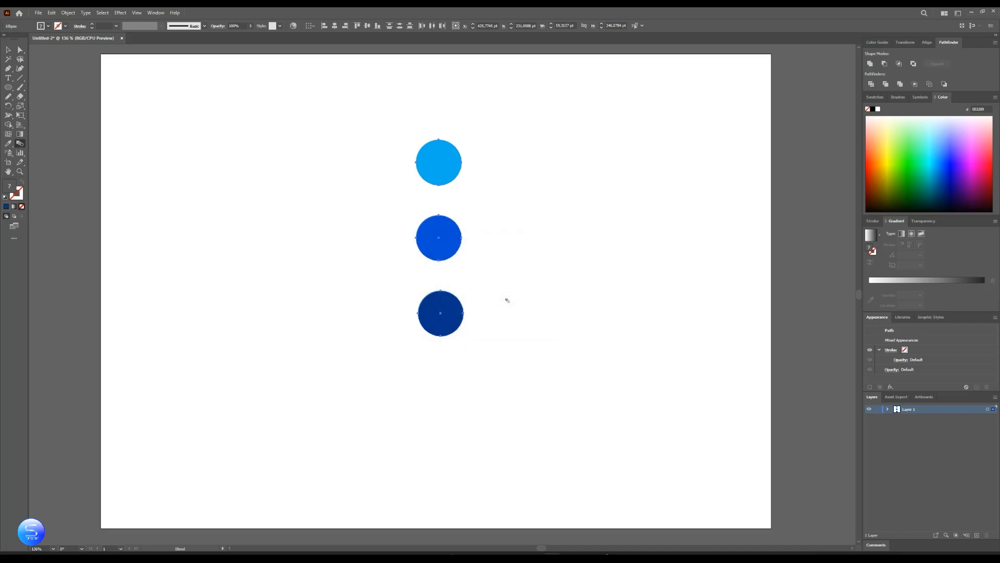
left_click(67, 12)
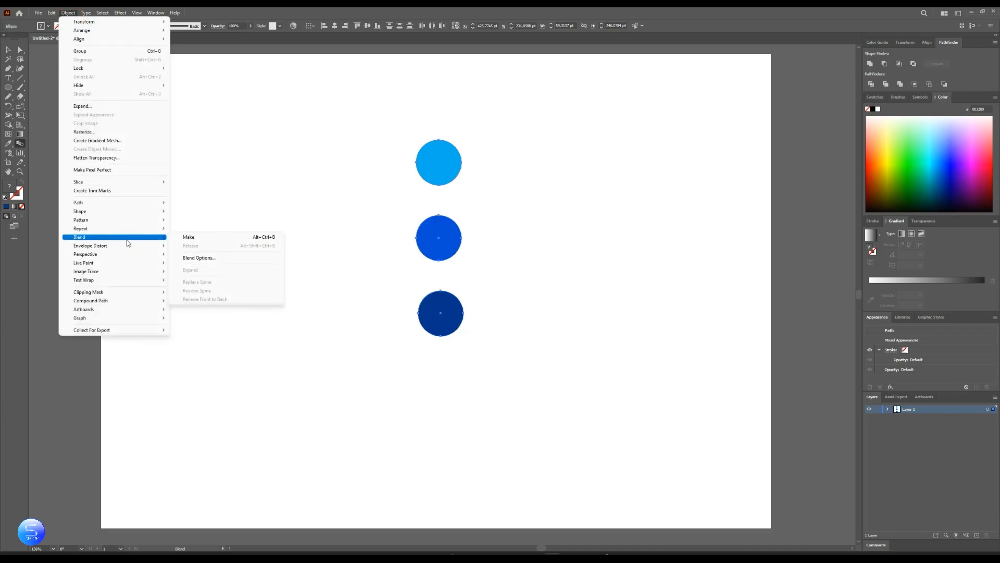
left_click(189, 236)
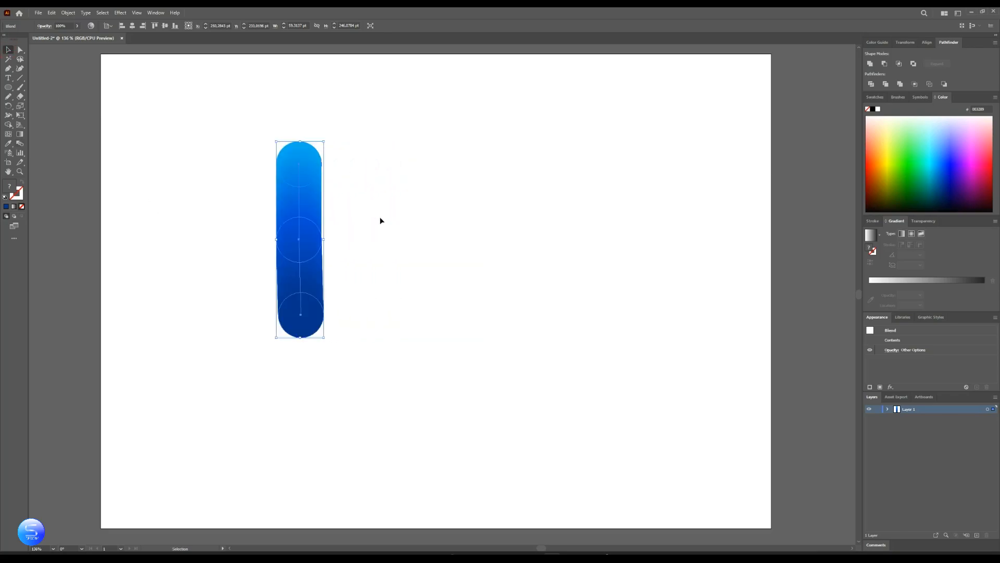
left_click(360, 204)
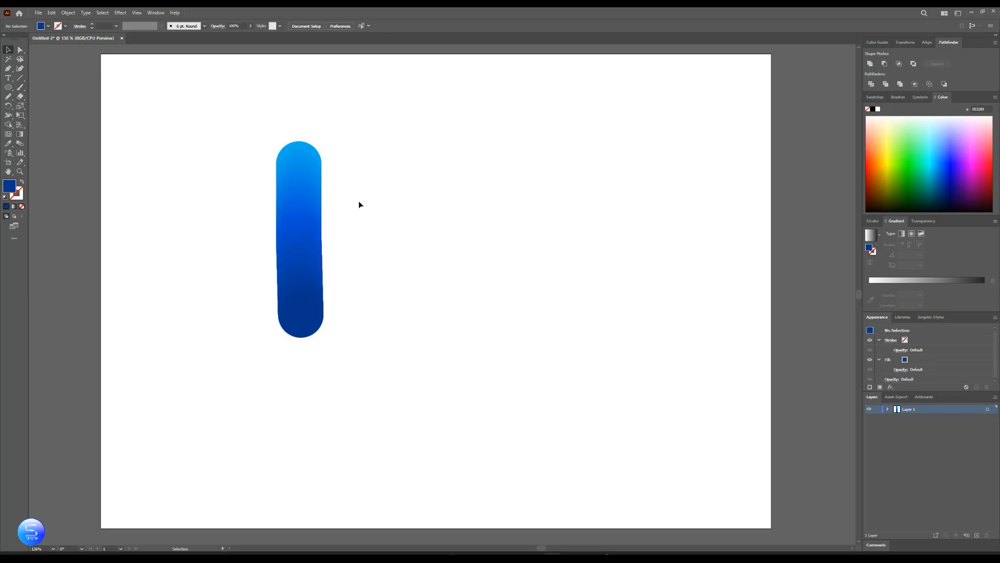
Draw a freehand wavy line with the Pencil tool and return to the Selection tool
left_click(9, 96)
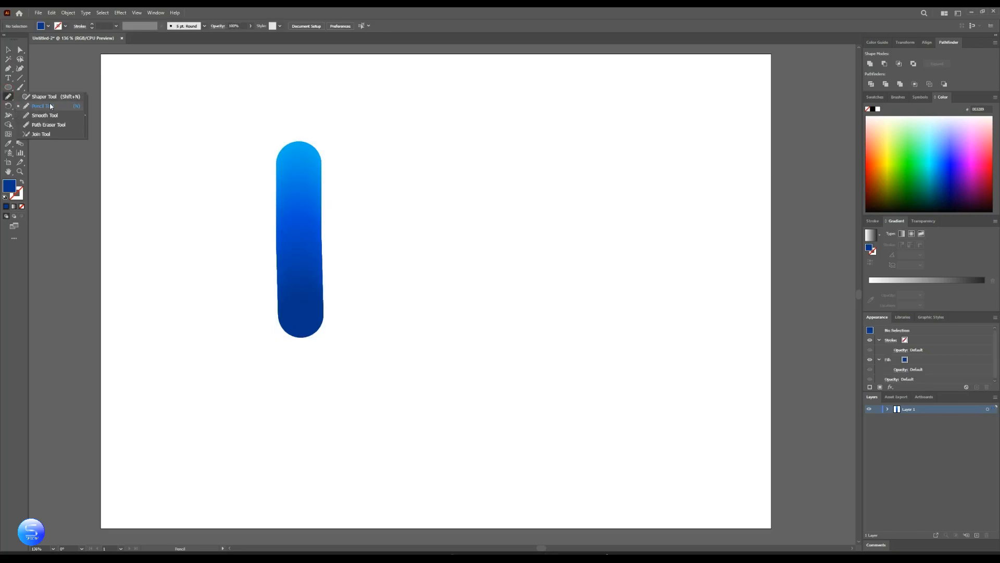
left_click(41, 105)
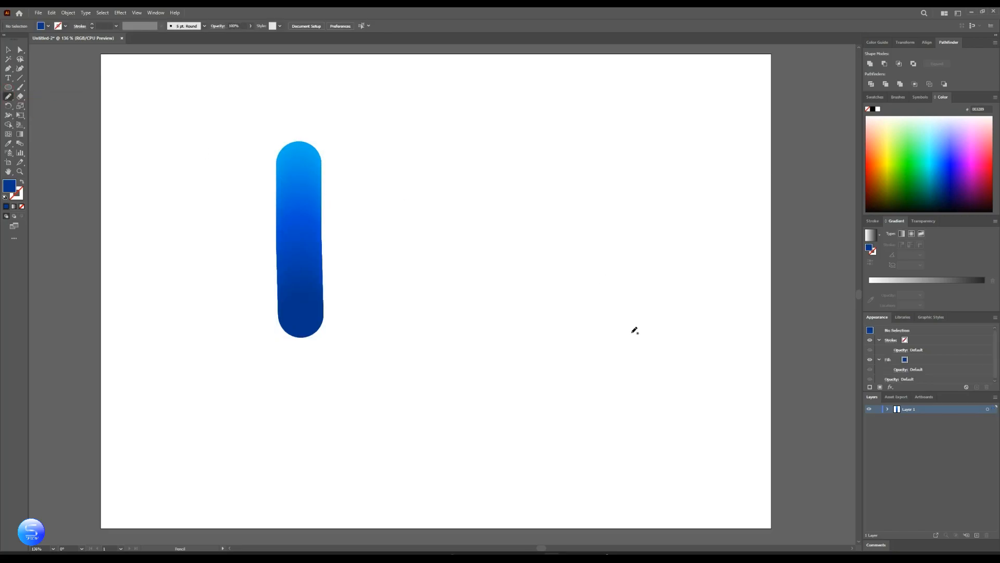
mouse_move(360, 245)
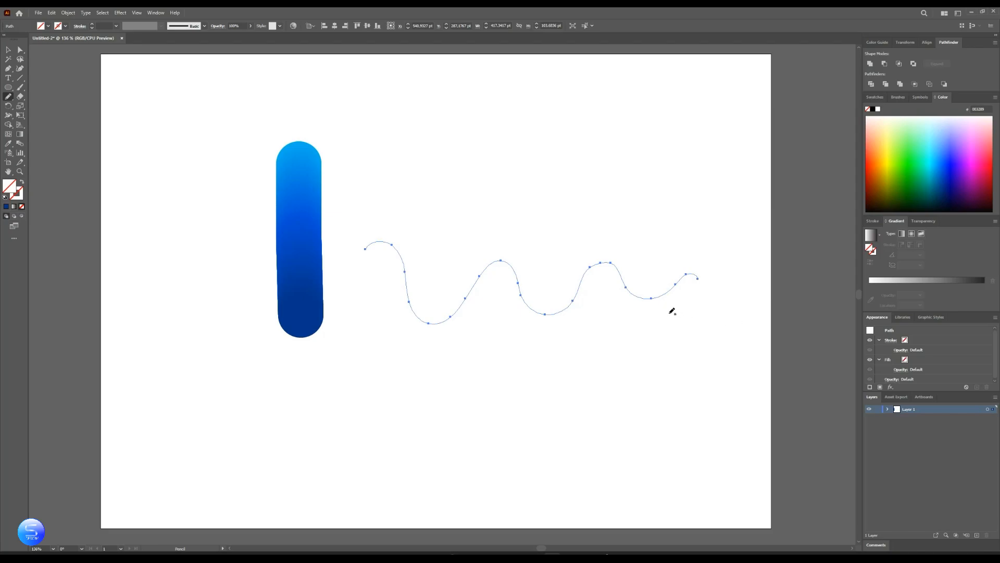
left_click(9, 50)
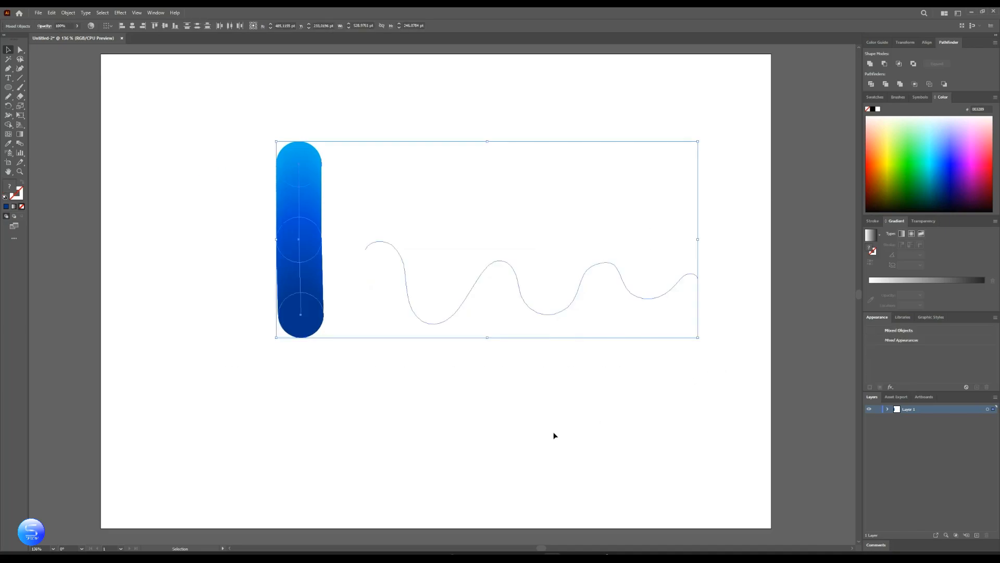
Replace the blend's spine with the wavy line so the gradient forms a curvy worm body
left_click(68, 12)
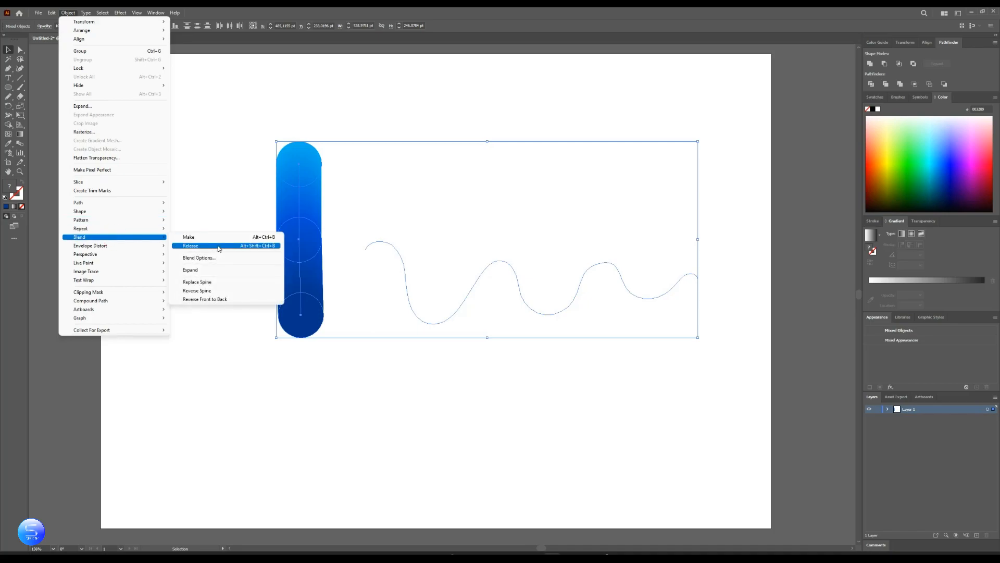
left_click(189, 236)
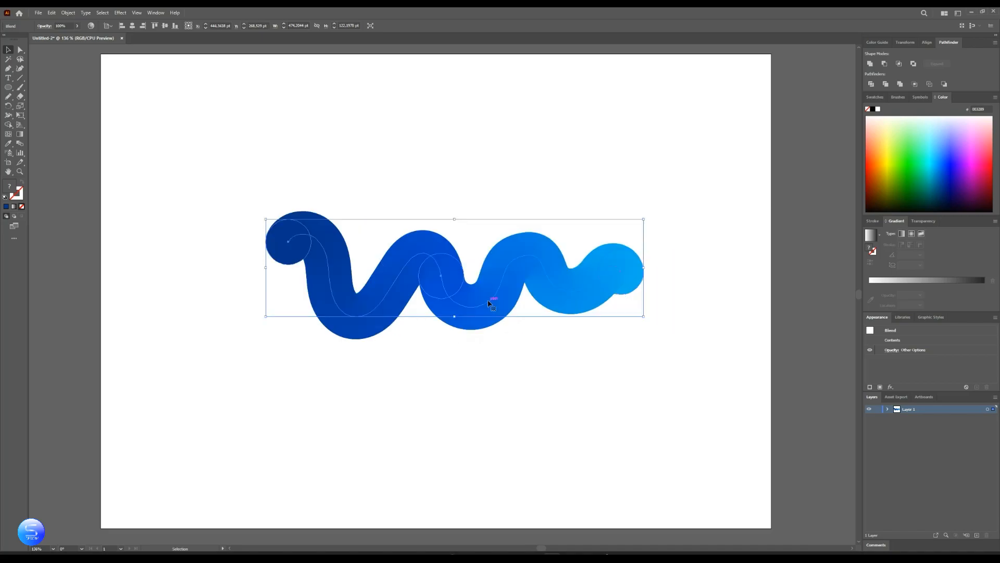
left_click(570, 377)
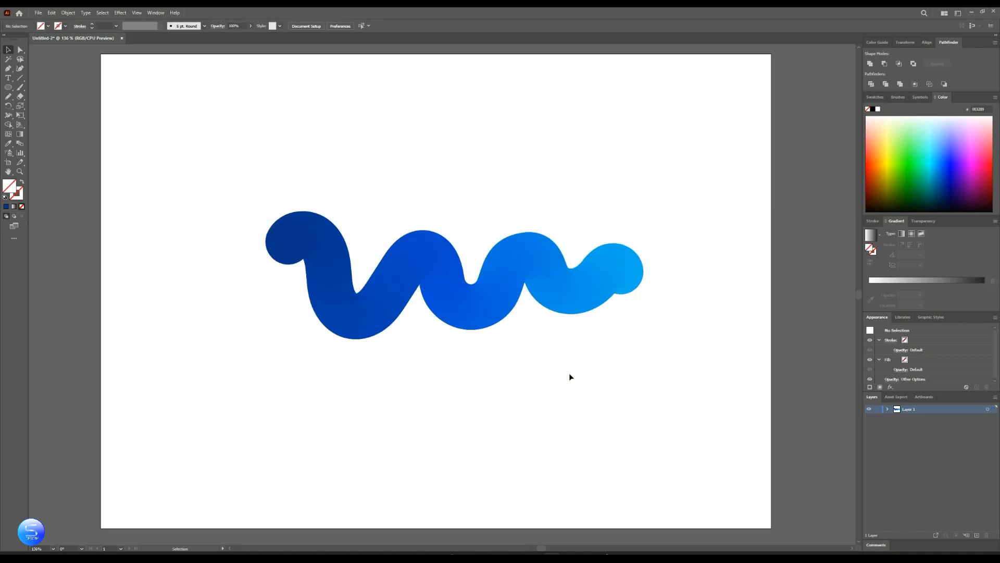
left_click(494, 284)
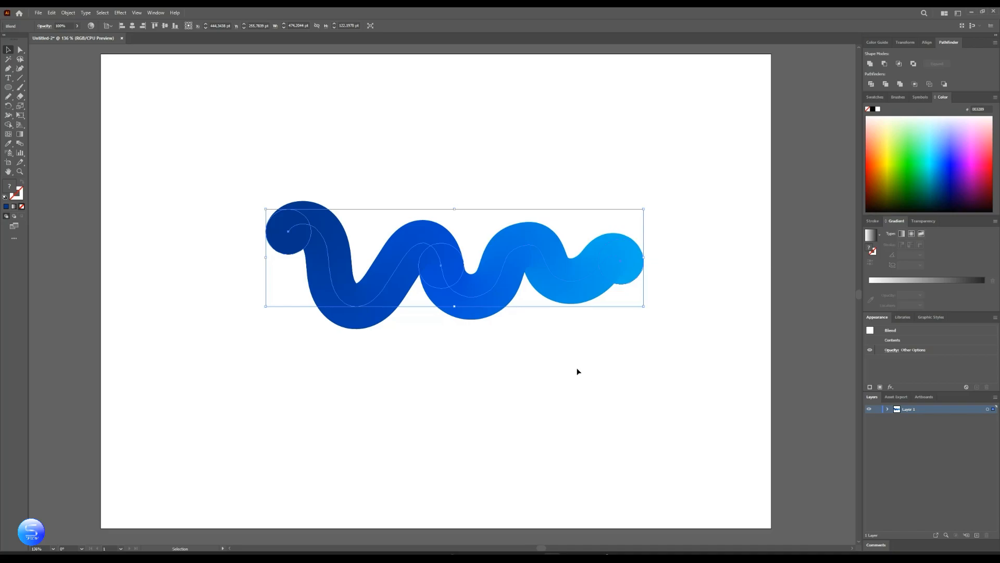
left_click(118, 13)
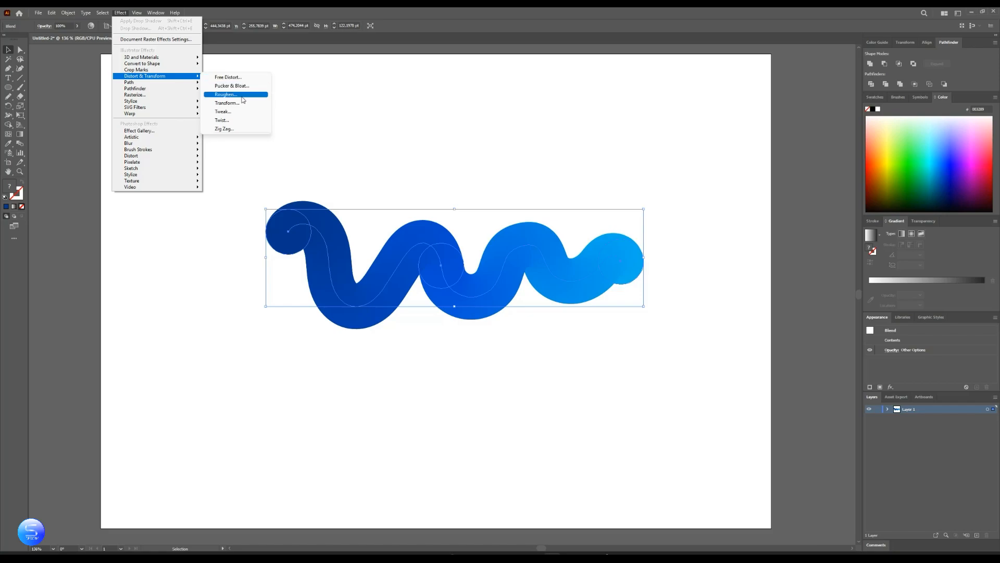
Apply a Roughen effect at 25% size, detail 96, corner points, for a fuzzy outline
left_click(225, 94)
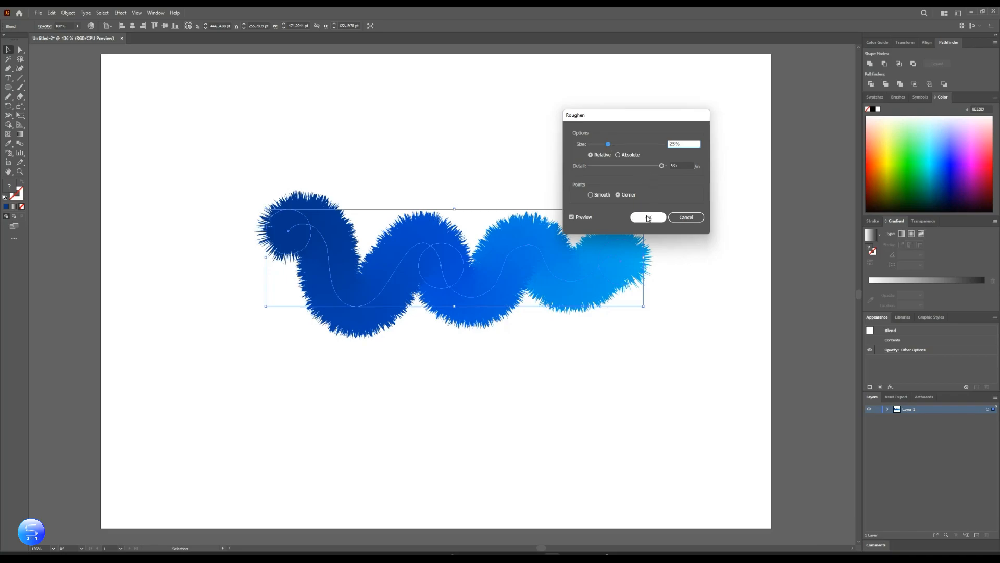
left_click(647, 217)
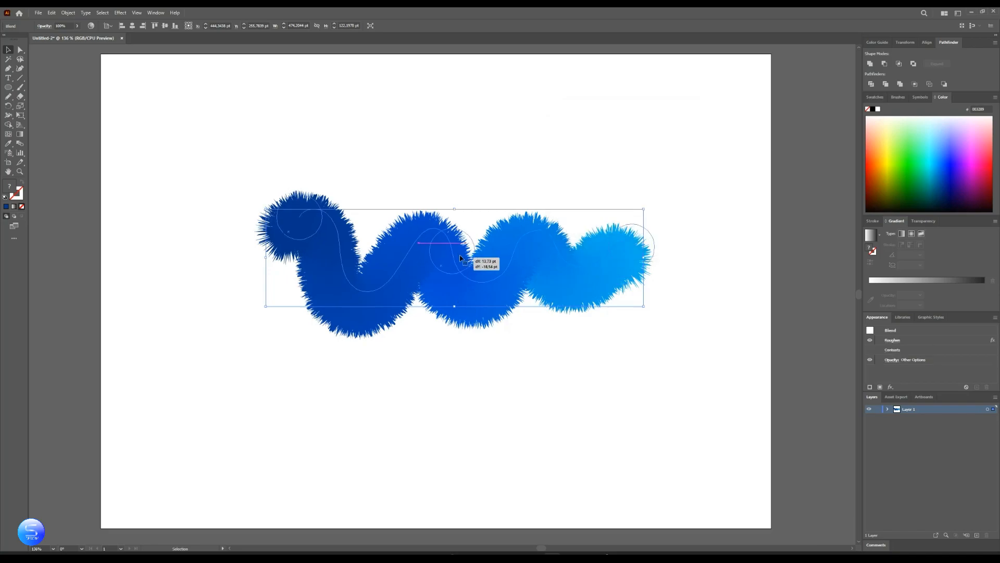
right_click(460, 258)
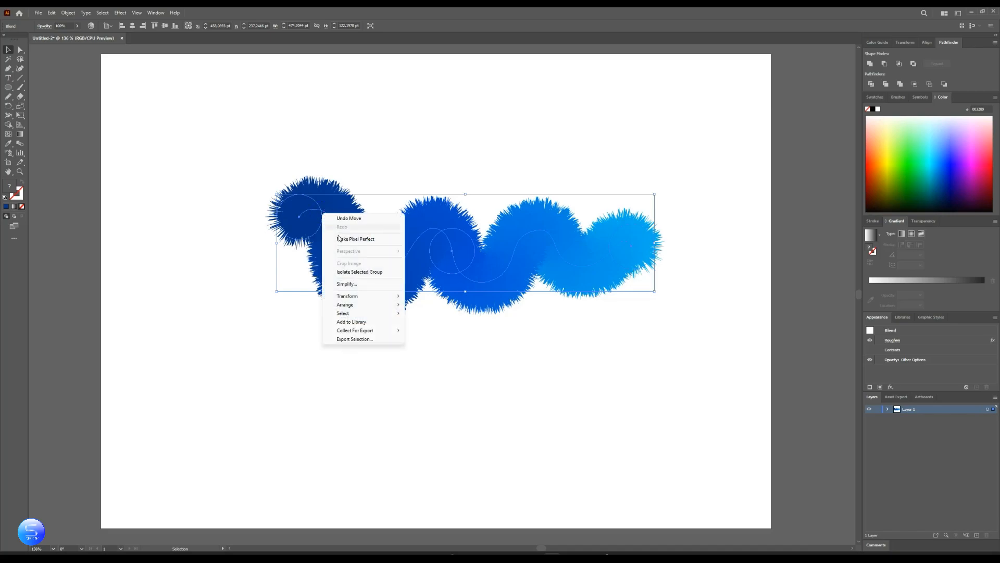
Give the worm's head circle a radial dark-to-light blue gradient and adjust its spread
left_click(360, 271)
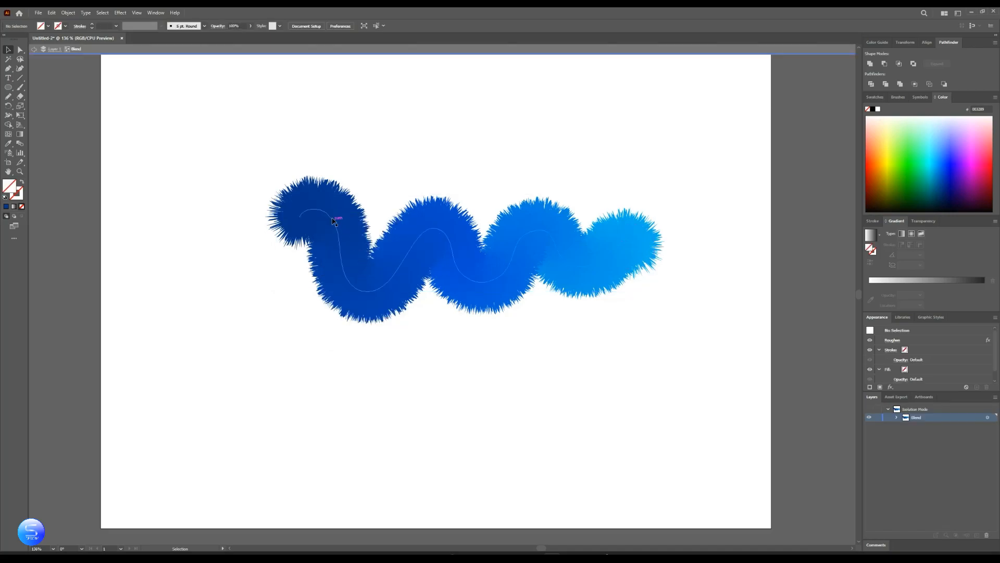
left_click(309, 217)
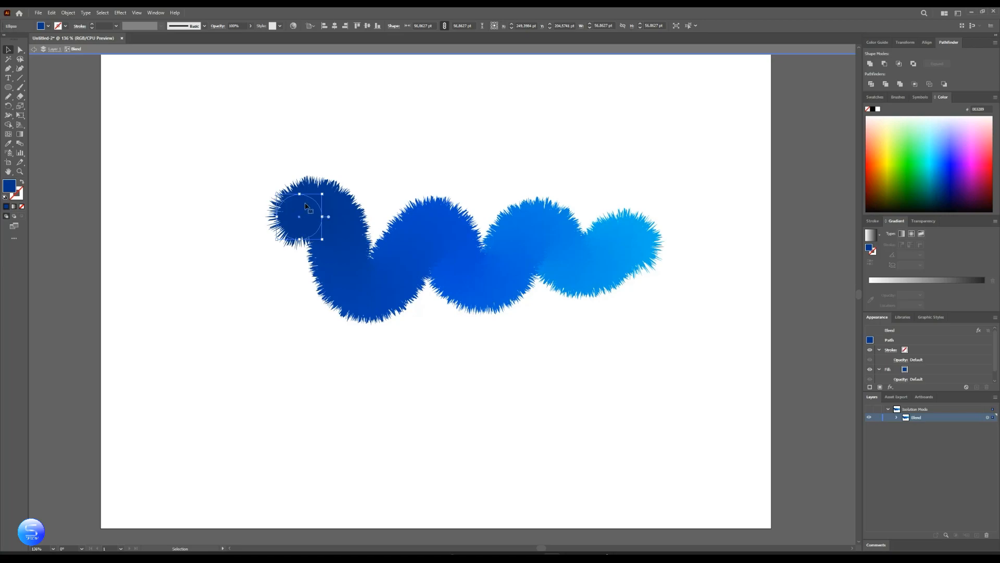
left_click(936, 150)
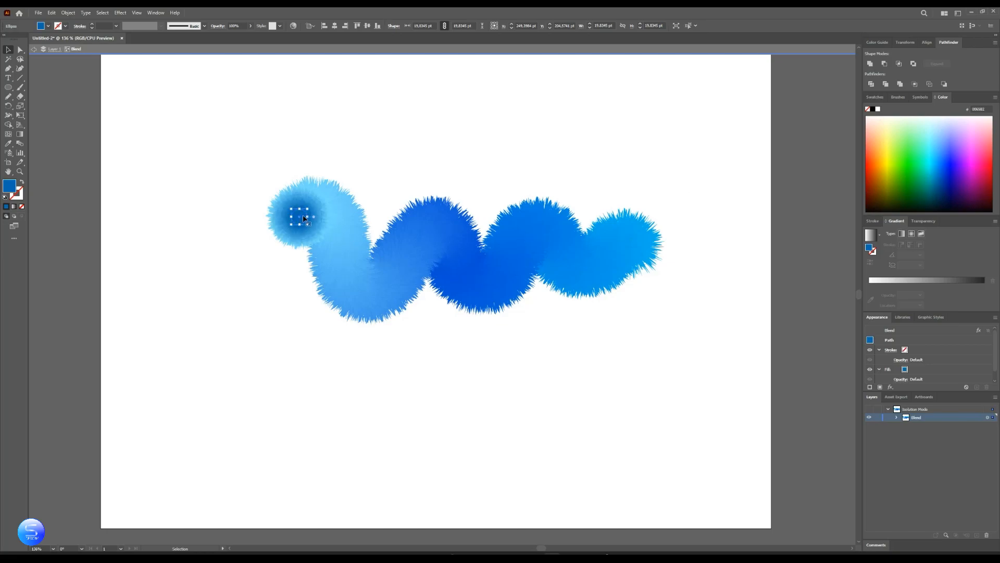
left_click_drag(299, 216, 299, 234)
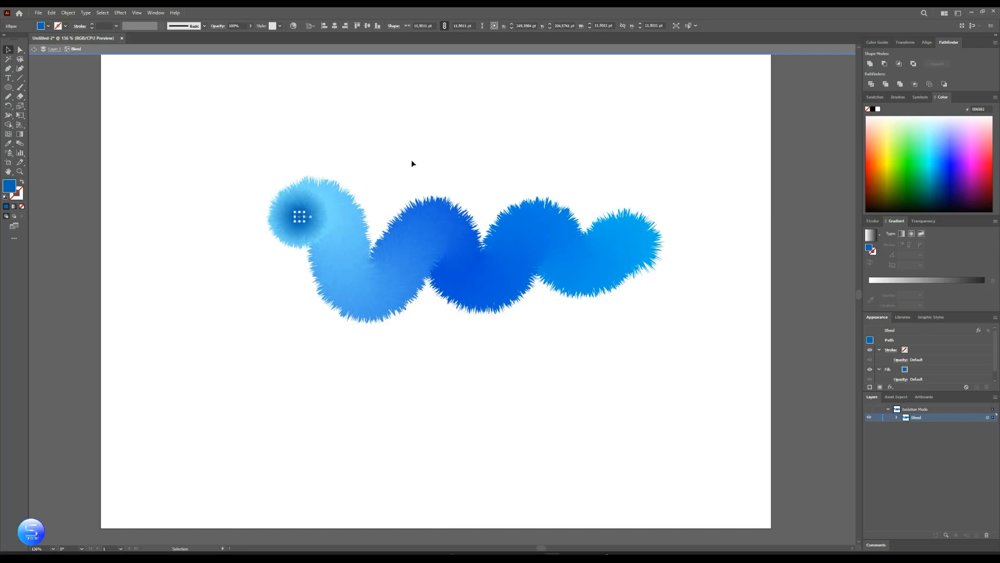
left_click(415, 162)
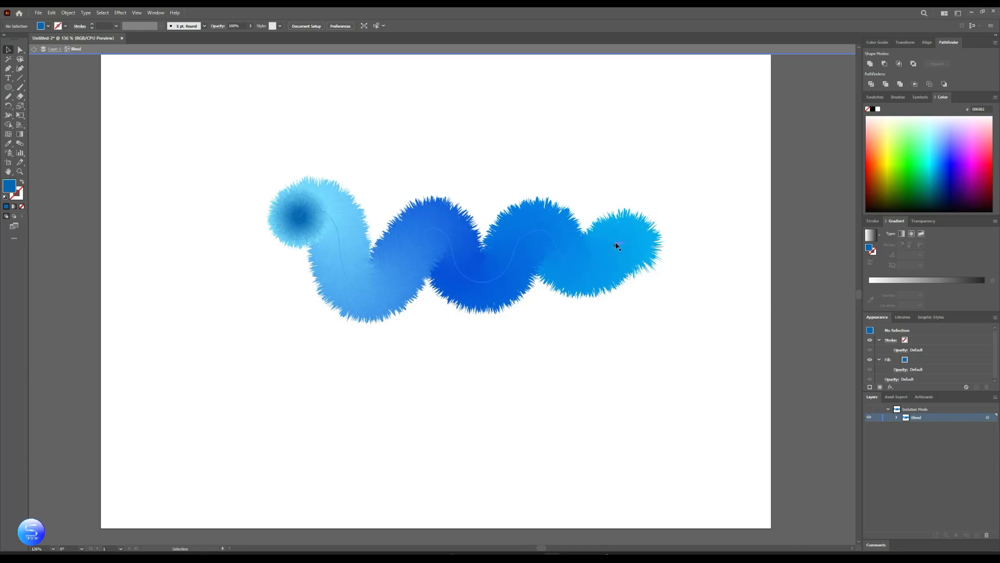
left_click(628, 246)
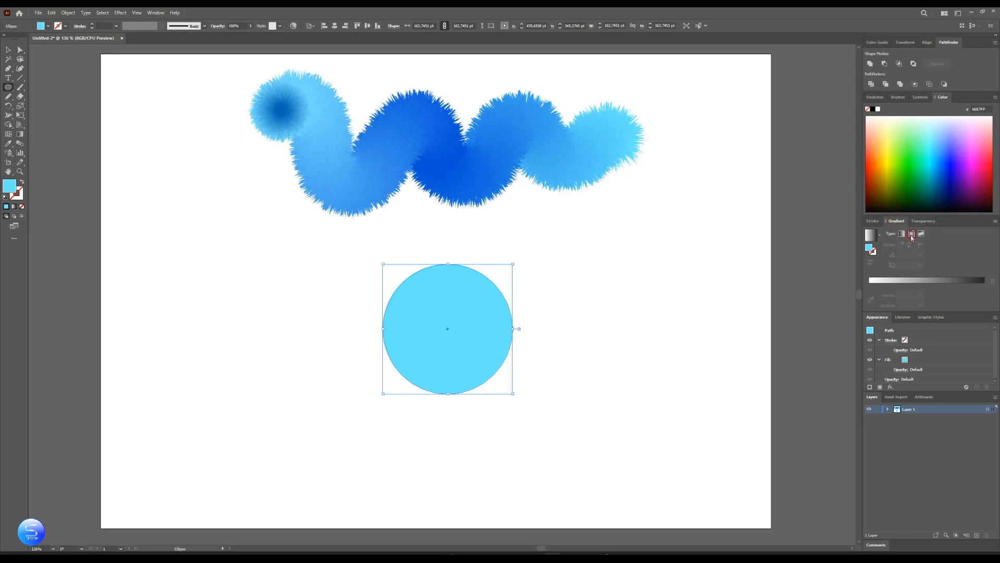
Fill the eyeball circle with a grey-to-white radial gradient and add a green iris circle
left_click(912, 234)
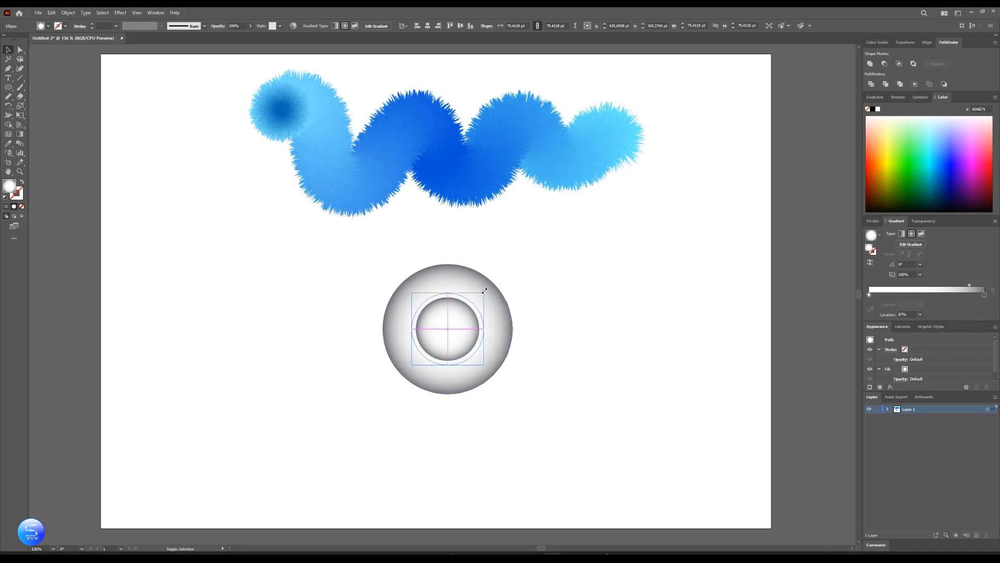
left_click(913, 170)
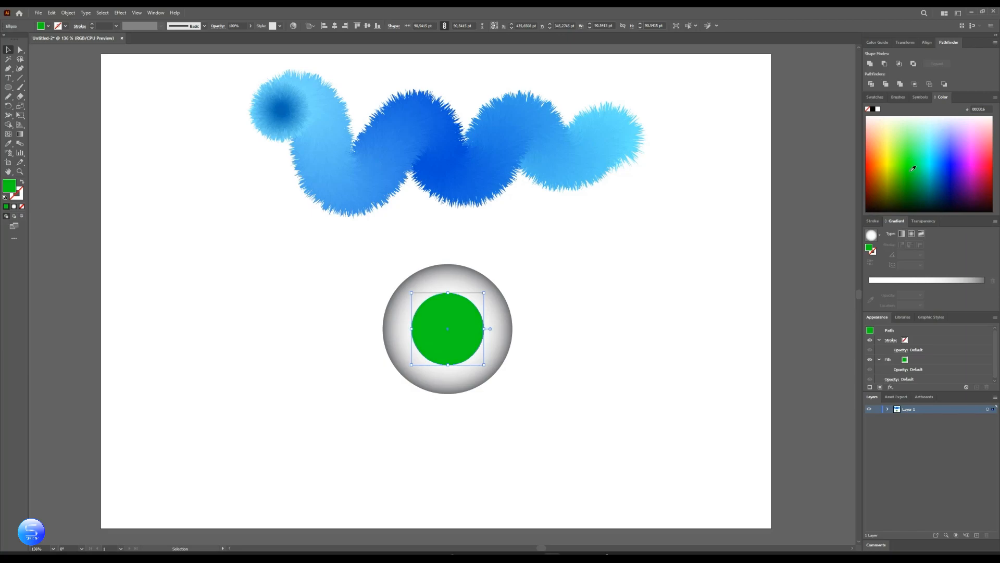
left_click(931, 147)
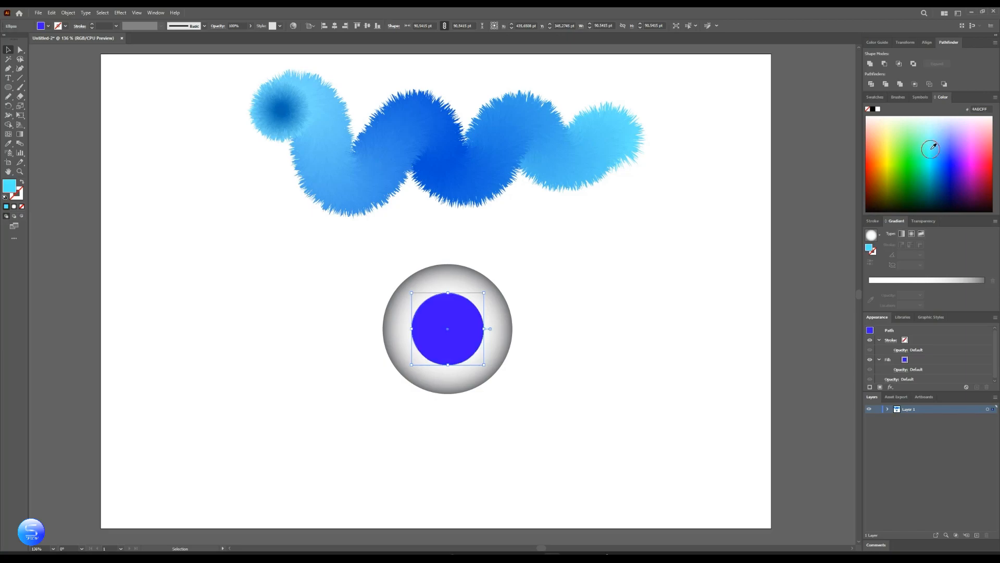
left_click(931, 148)
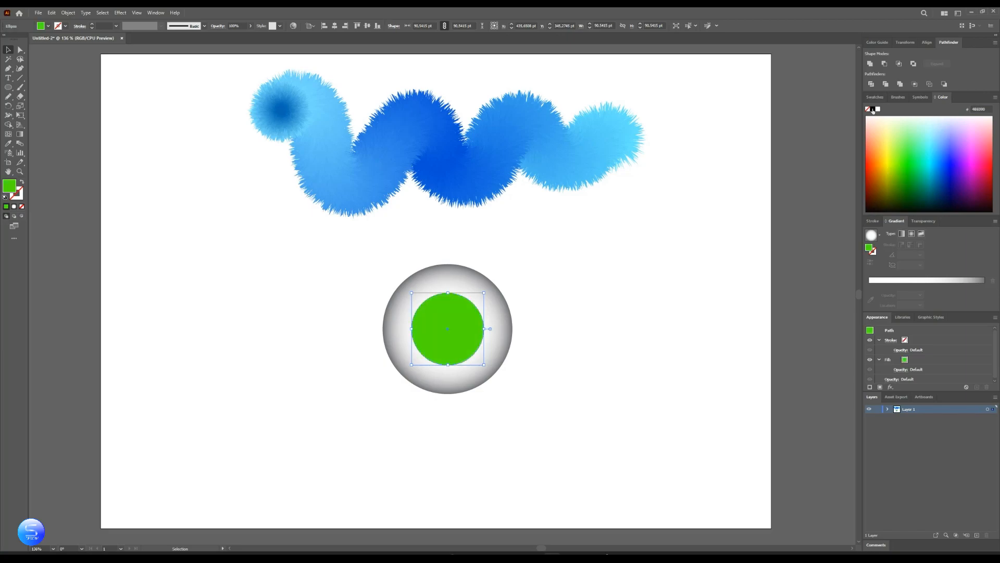
Settle the iris on bright green and add a black pupil circle inside it
left_click(874, 96)
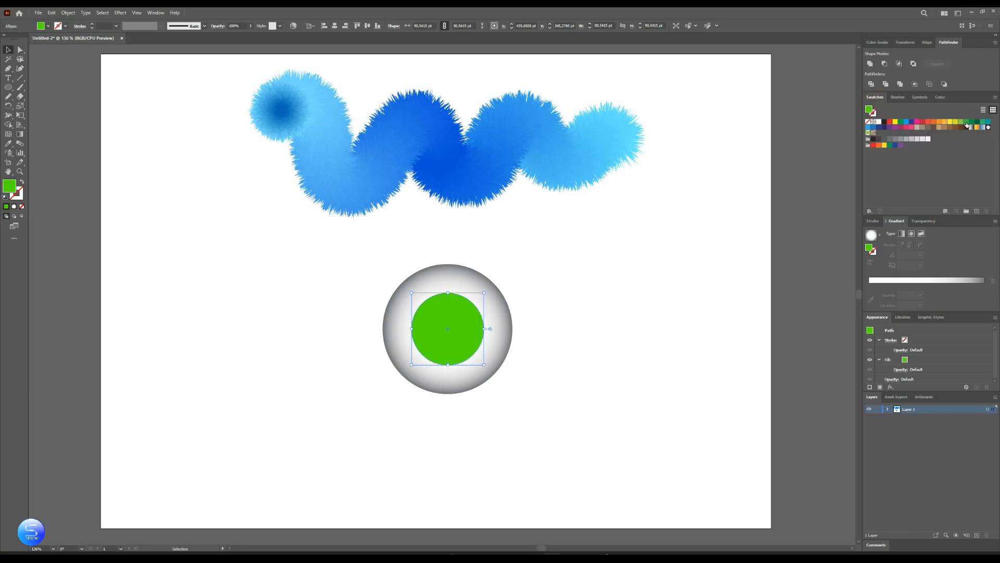
left_click(975, 122)
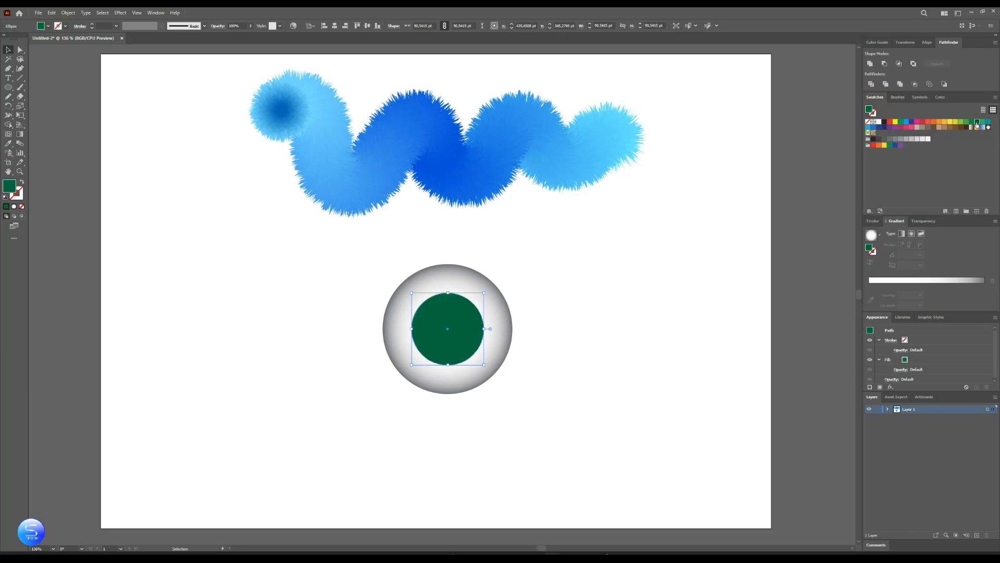
left_click(942, 96)
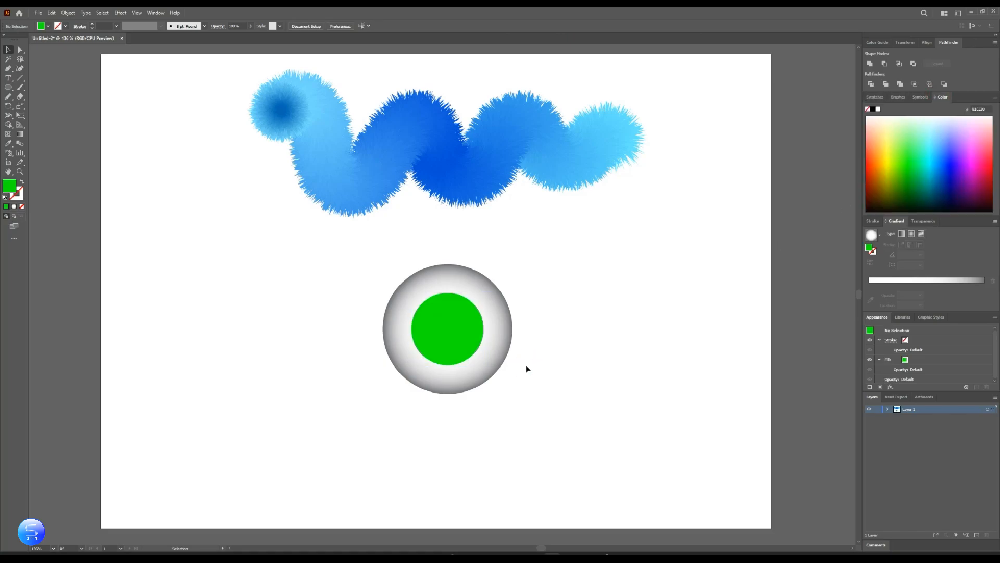
left_click(447, 329)
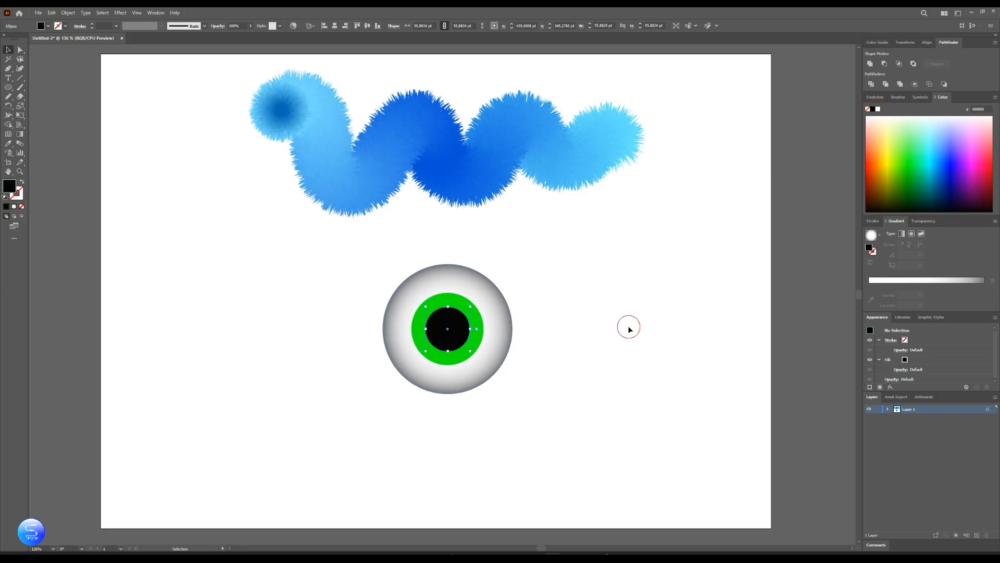
left_click(448, 328)
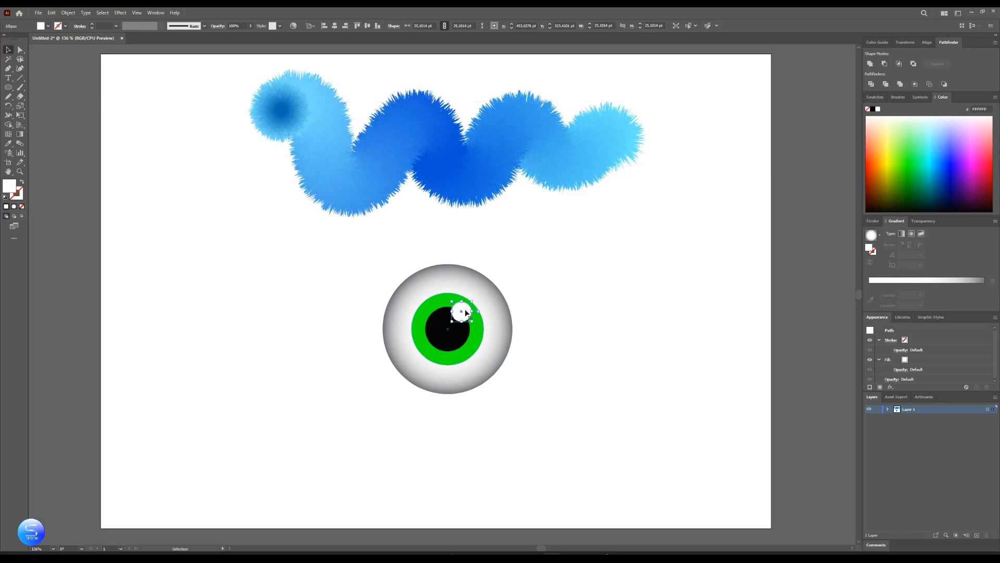
Add two white highlight dots on the pupil and group all the eye parts
left_click(567, 358)
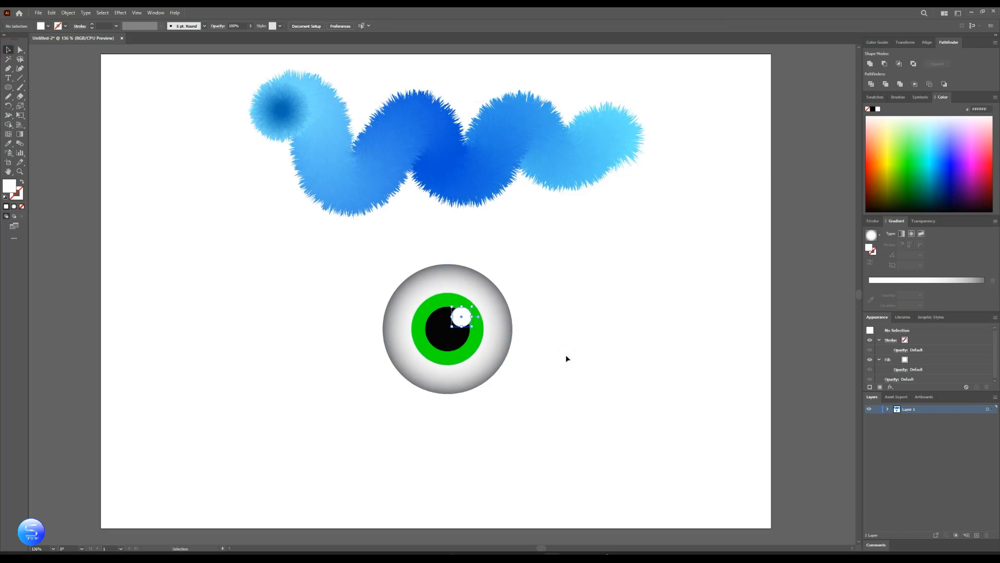
left_click(464, 317)
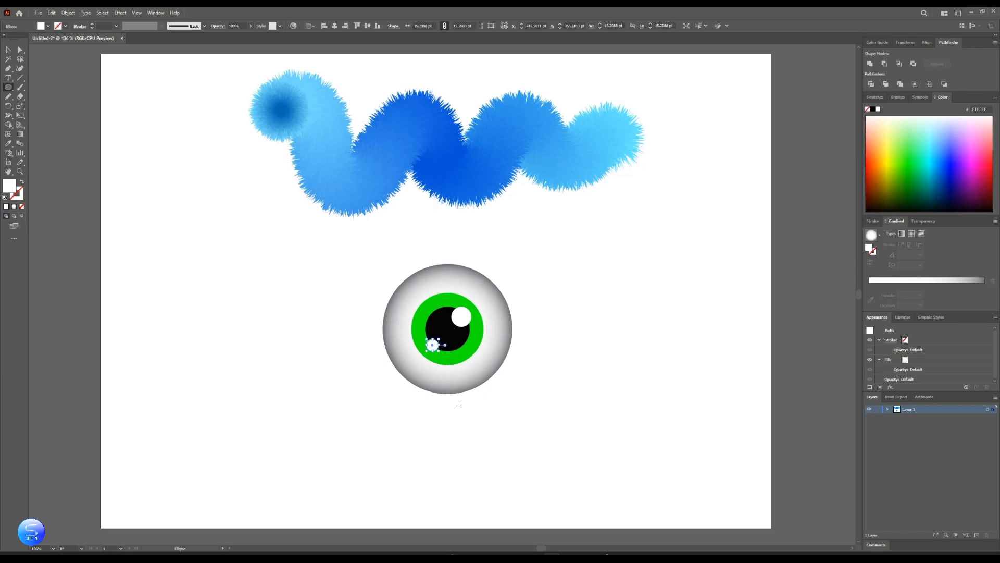
left_click(523, 406)
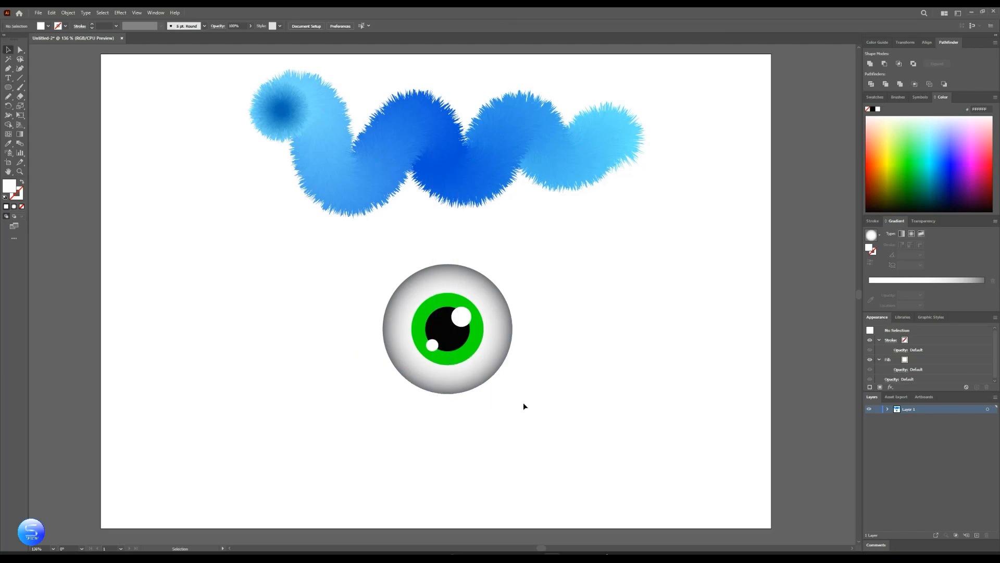
left_click(447, 329)
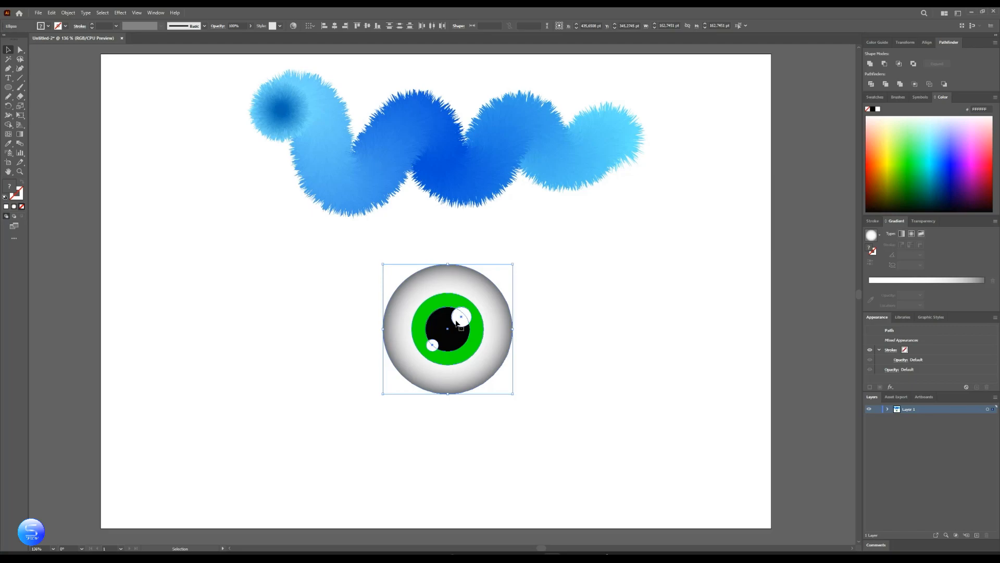
left_click(554, 339)
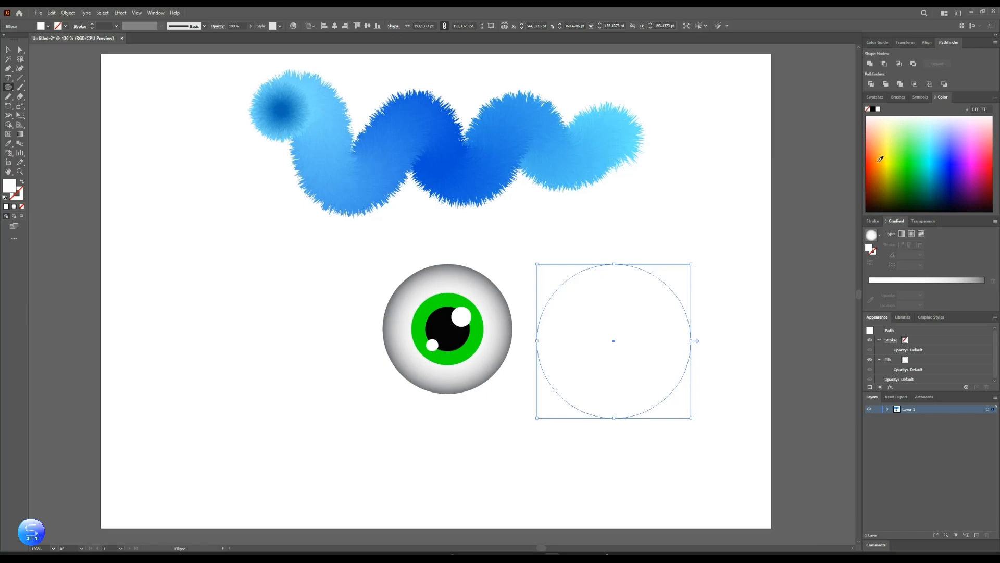
Trim a filled circle into a semicircle eyelid with Pathfinder Minus Front
left_click(879, 158)
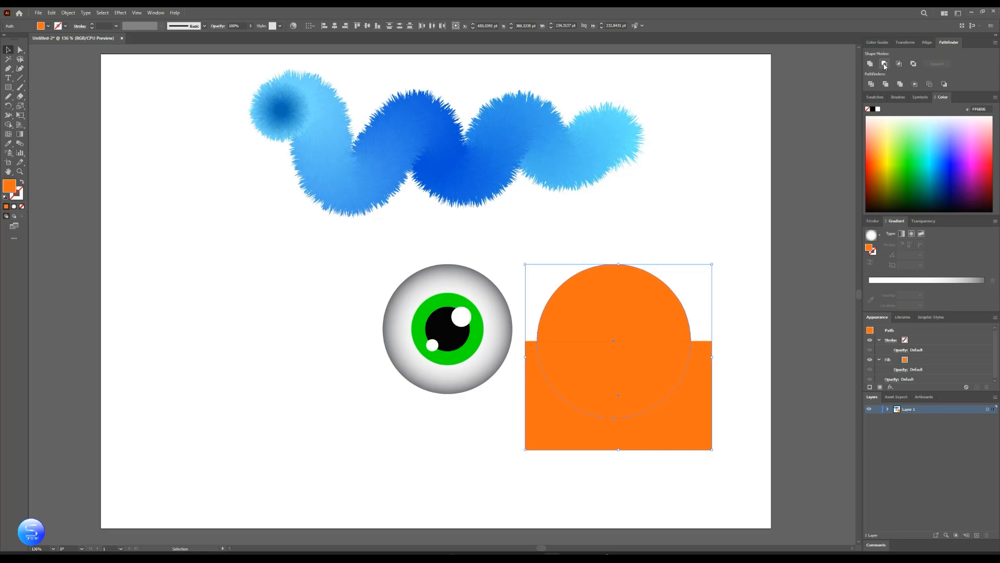
left_click(884, 64)
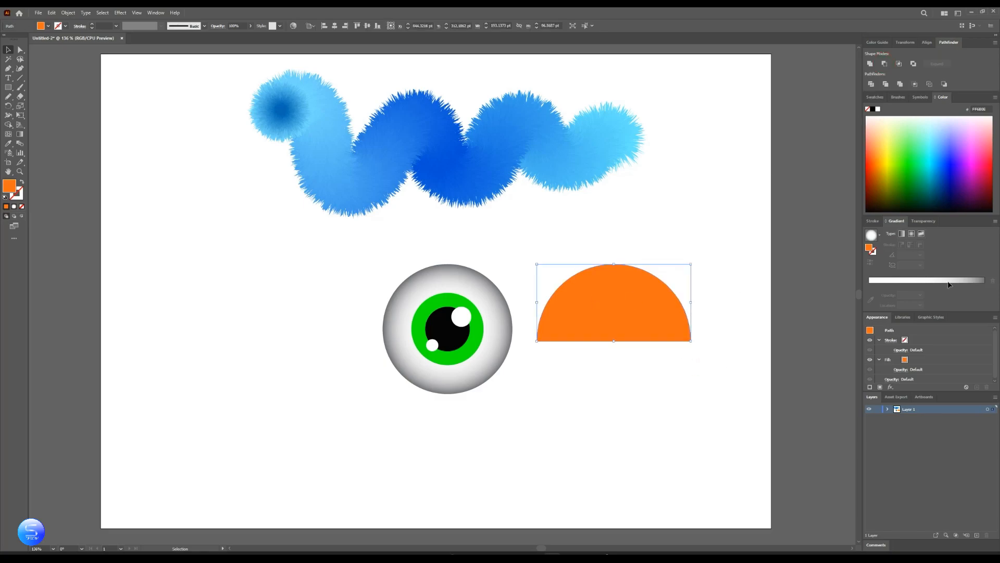
left_click(902, 234)
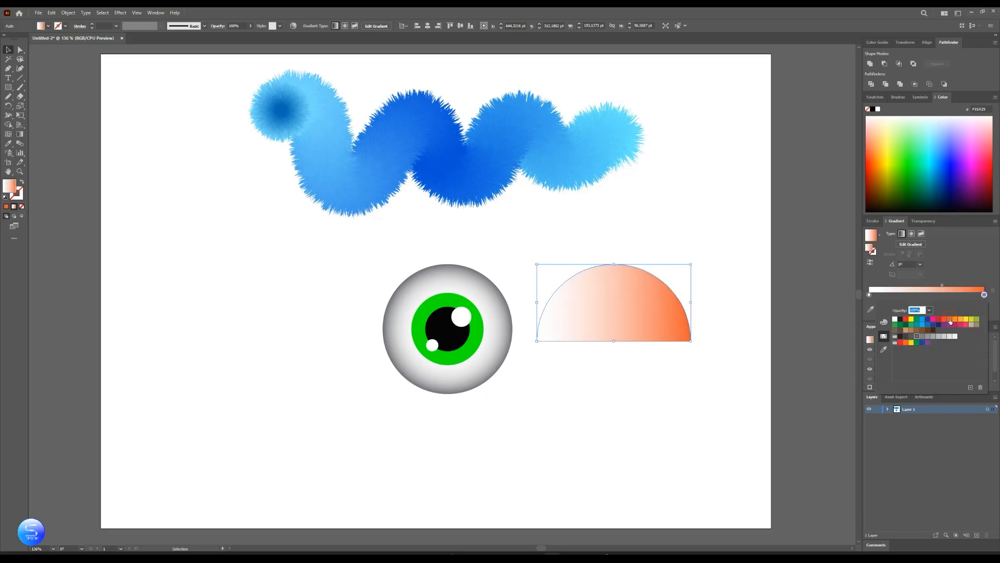
Fill the eyelid with a 90° linear orange gradient, darker on top and lighter below
left_click(869, 294)
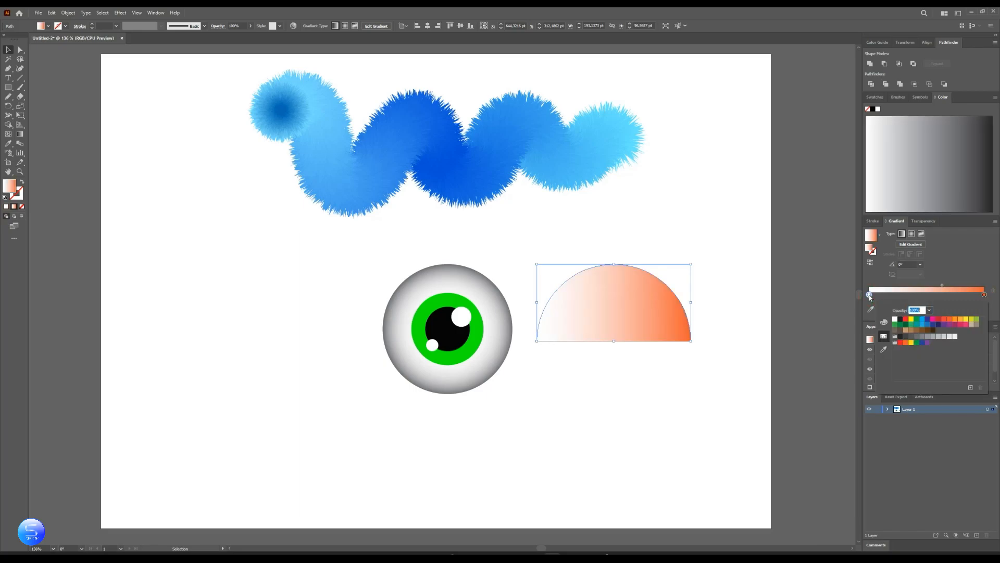
left_click(962, 319)
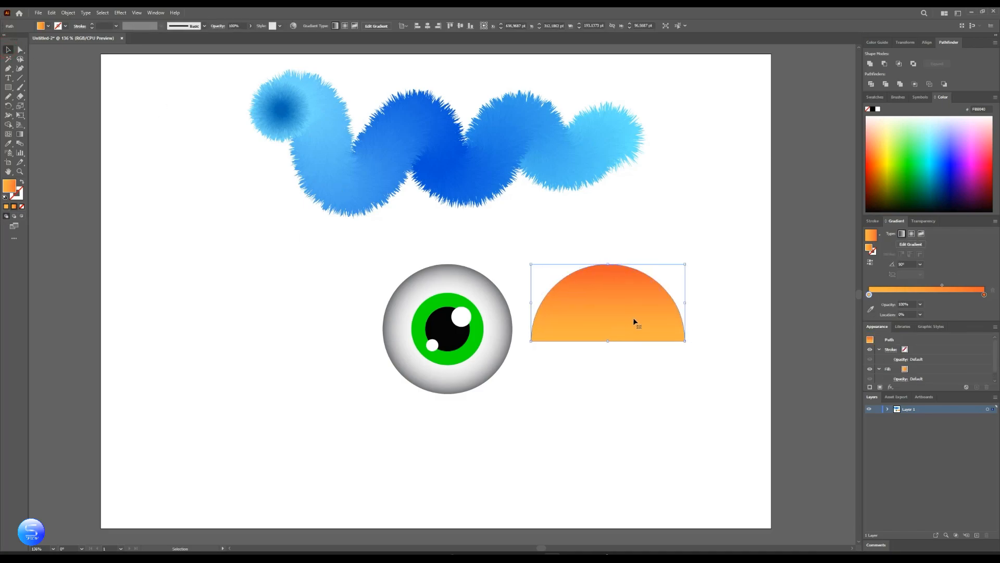
left_click(120, 13)
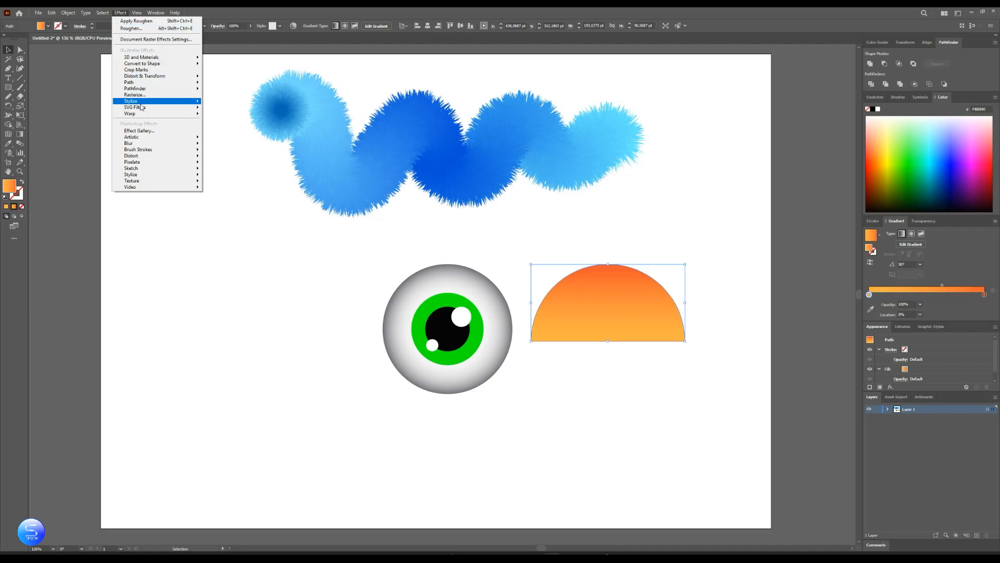
Add a soft drop shadow with 5 pt Y offset to the orange eyelid
left_click(130, 101)
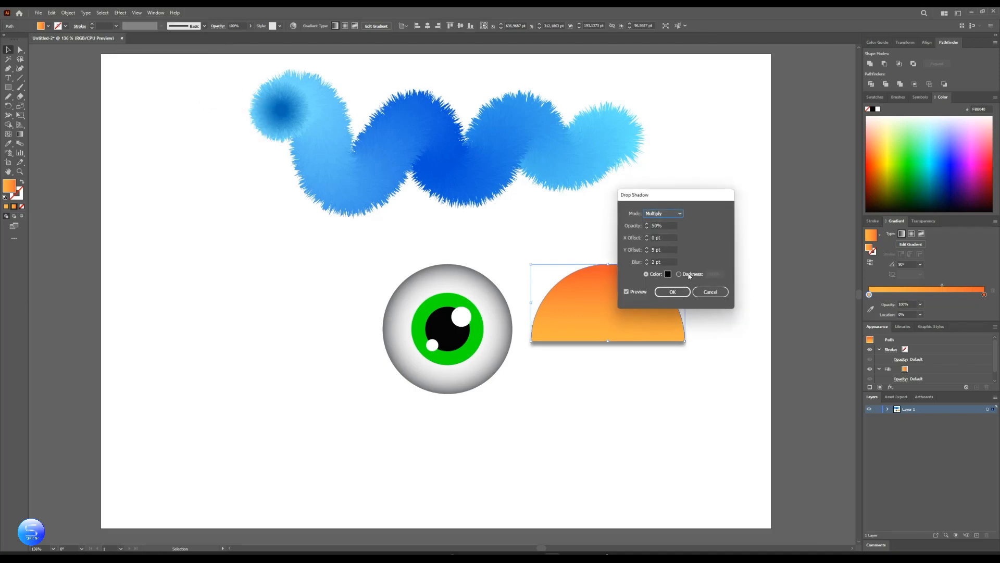
left_click_drag(635, 195, 693, 150)
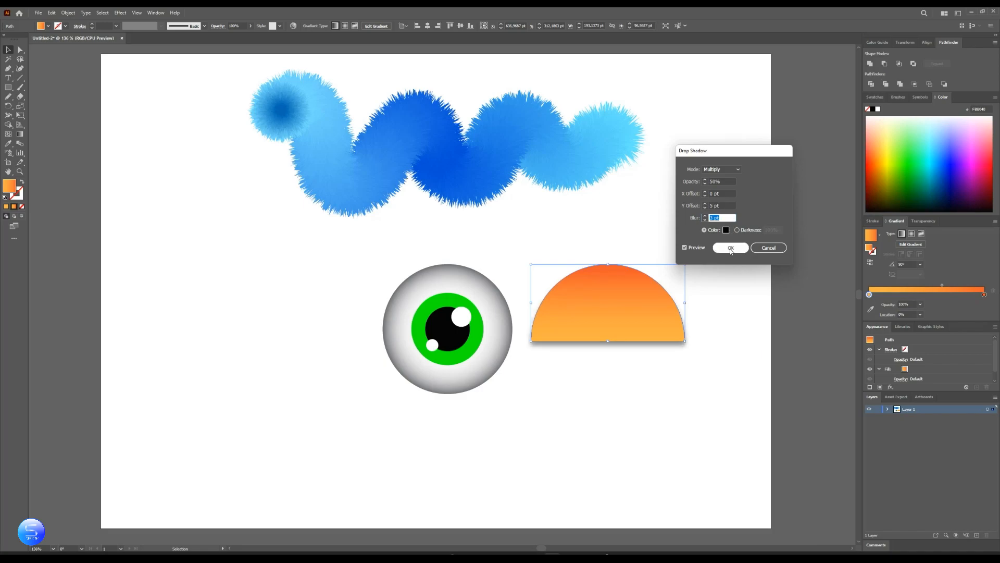
left_click(729, 248)
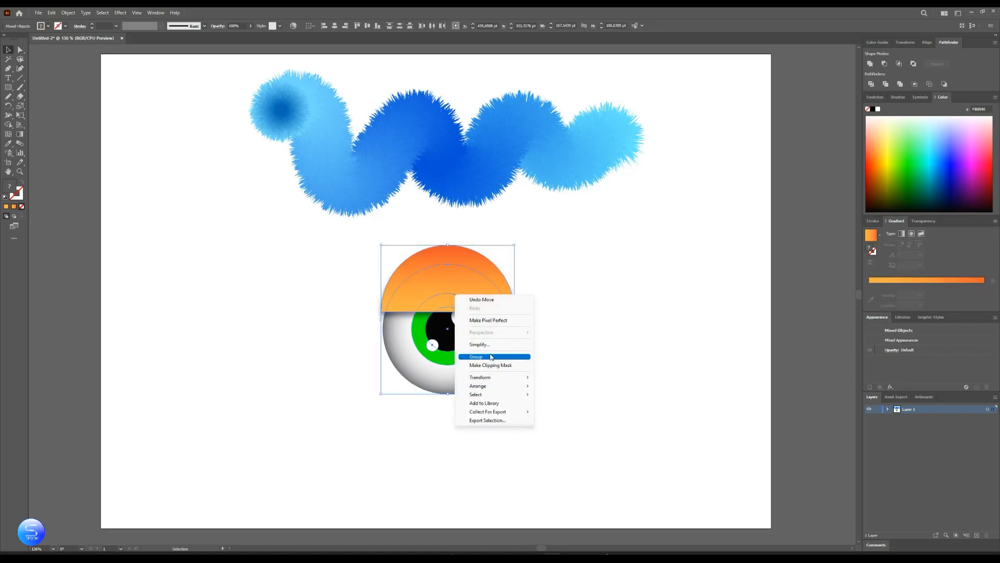
Group the eyelid with the eyeball, reflect a vertical copy, and group both eyes
left_click(476, 356)
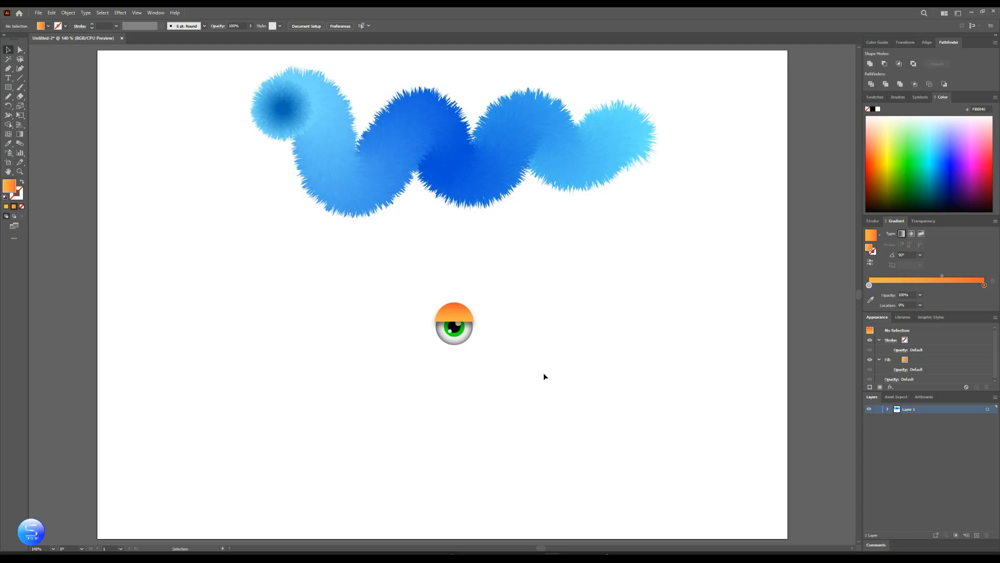
left_click(454, 323)
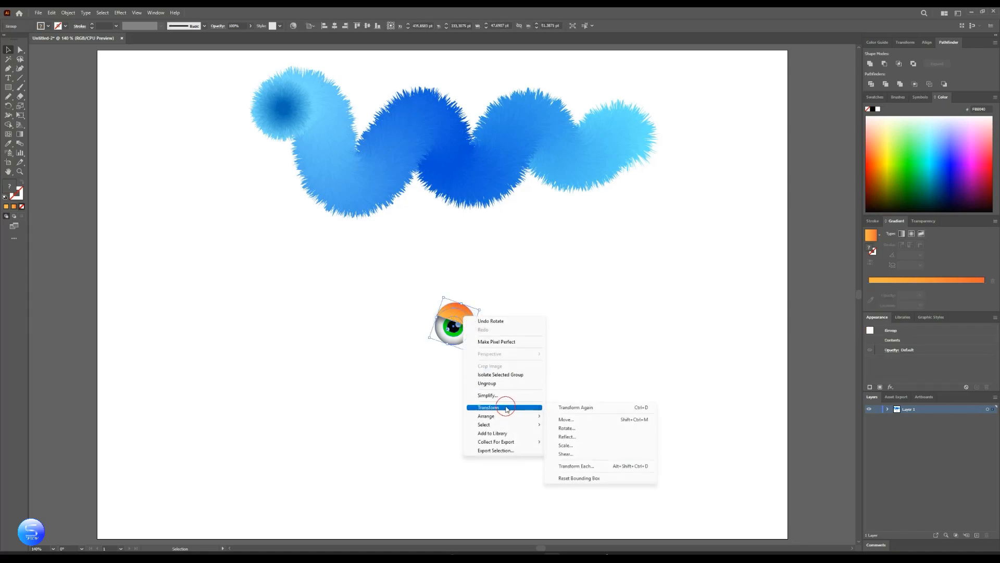
left_click(567, 436)
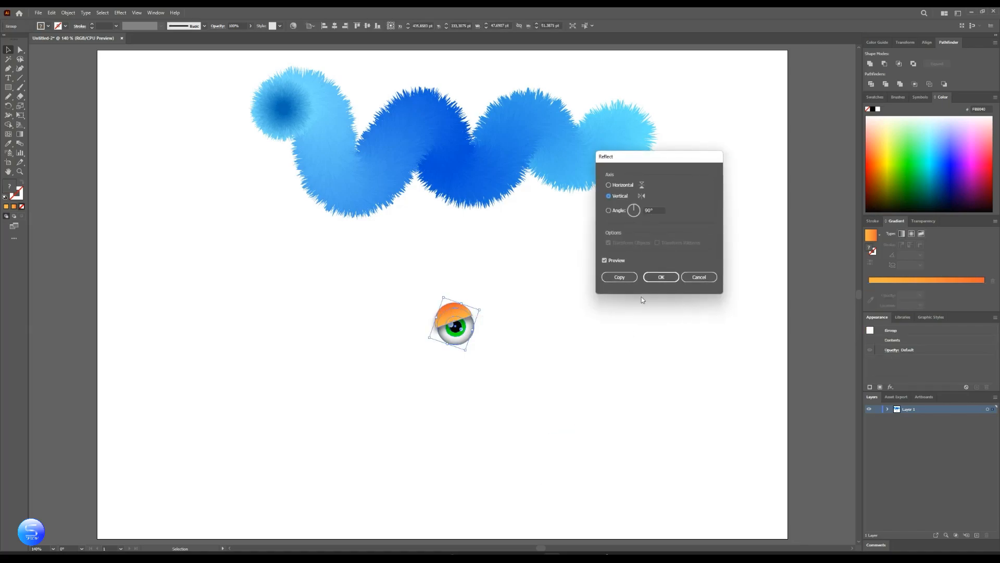
left_click(660, 276)
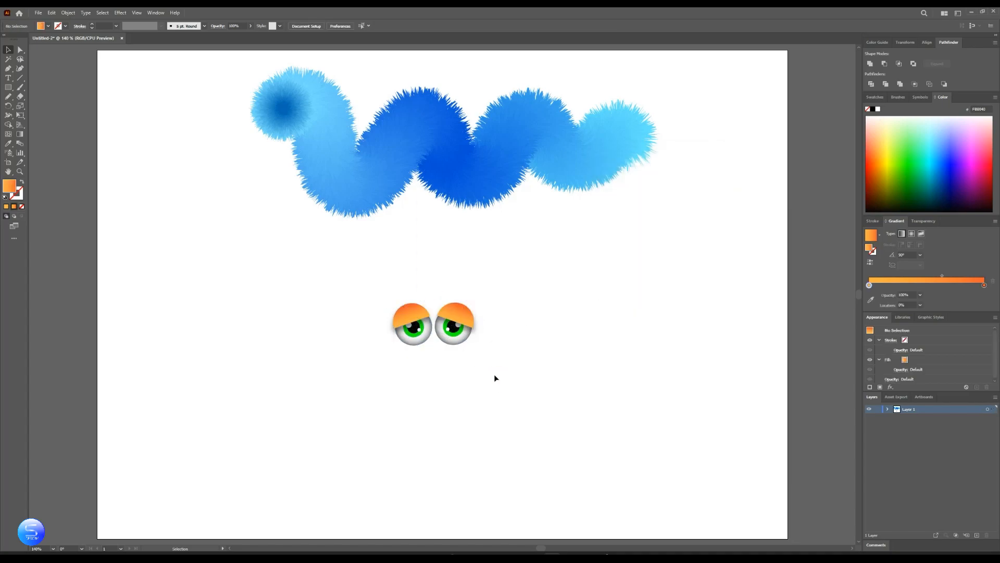
right_click(433, 323)
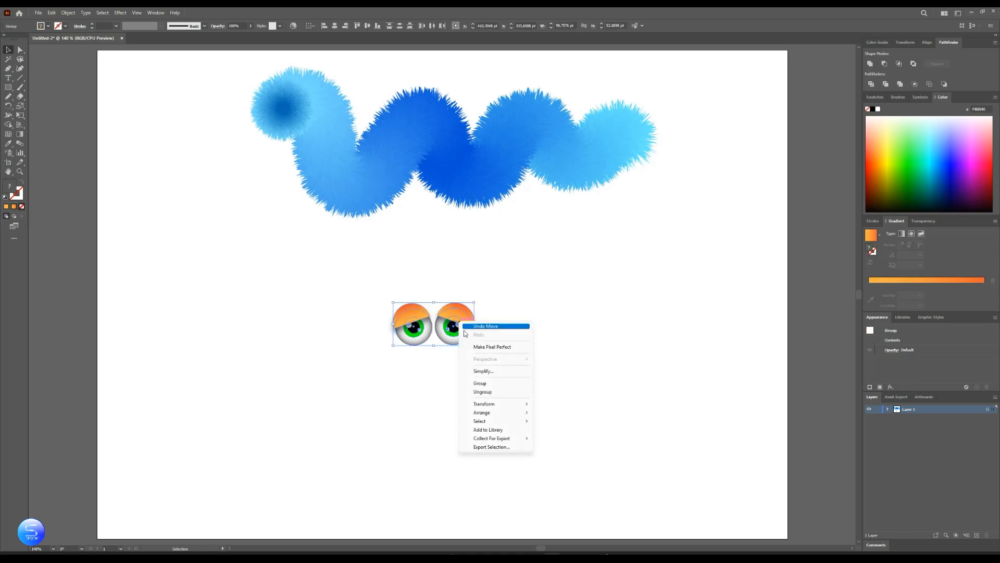
left_click(486, 326)
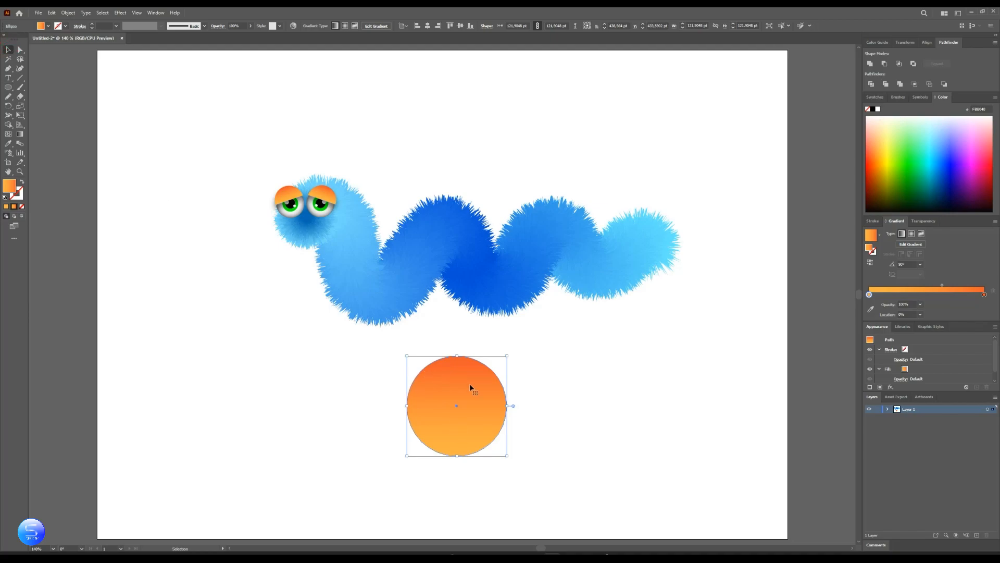
mouse_move(186, 139)
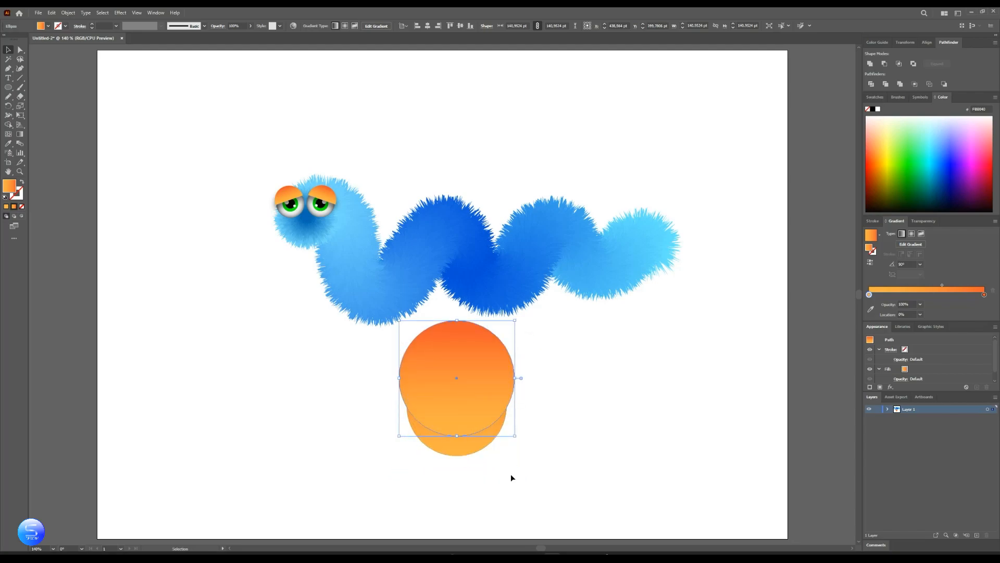
Cut the overlapping circles into a crescent with Pathfinder Minus Front and fill it dark grey
left_click(884, 64)
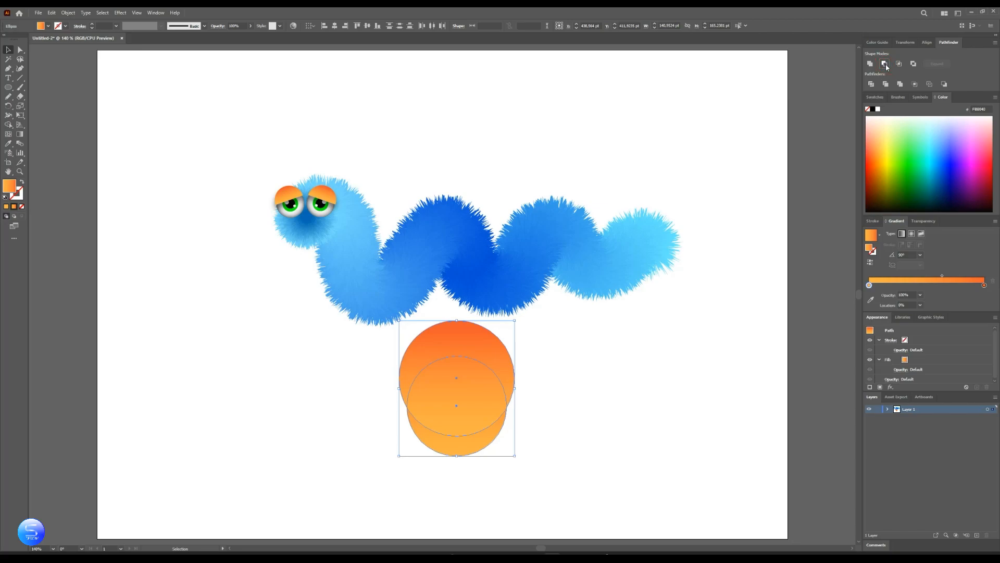
left_click(884, 63)
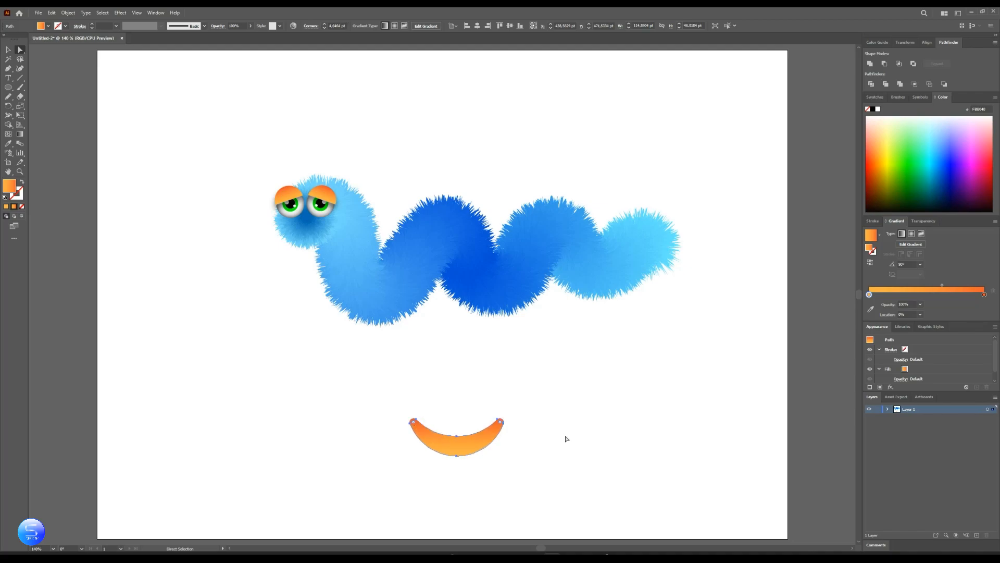
left_click(8, 50)
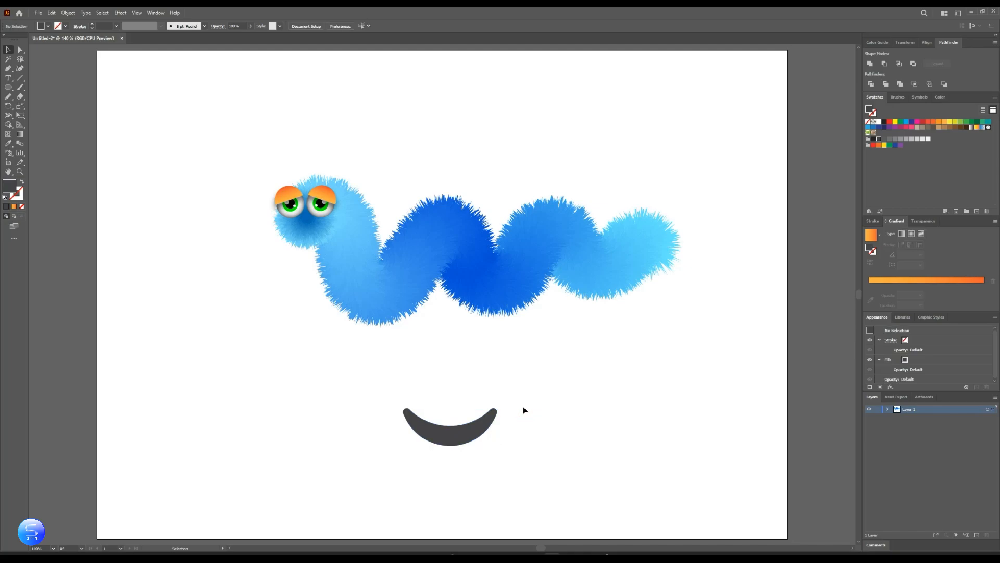
Apply the 3D Inflate effect to the dark crescent smile for a puffy look
left_click(450, 425)
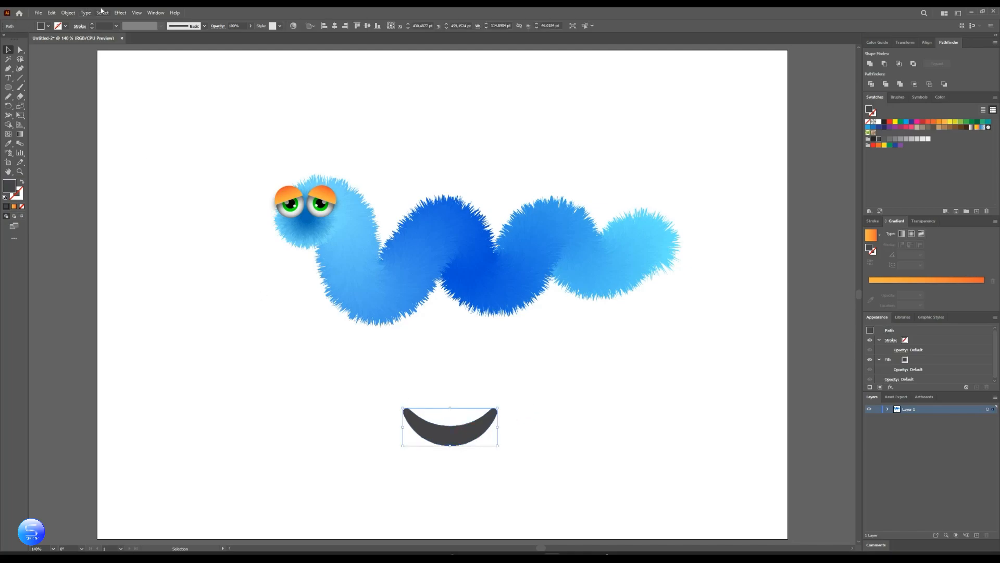
left_click(118, 12)
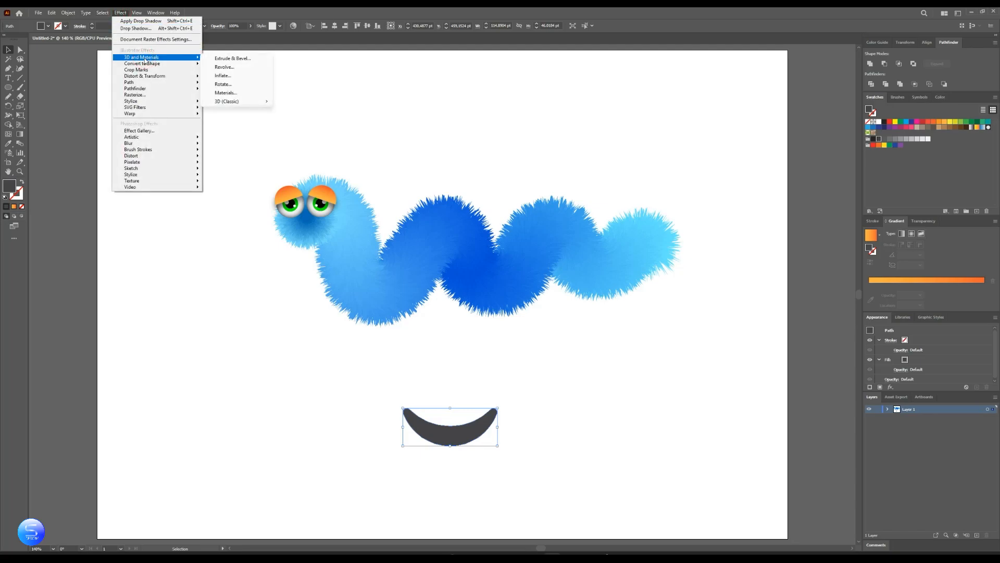
mouse_move(226, 75)
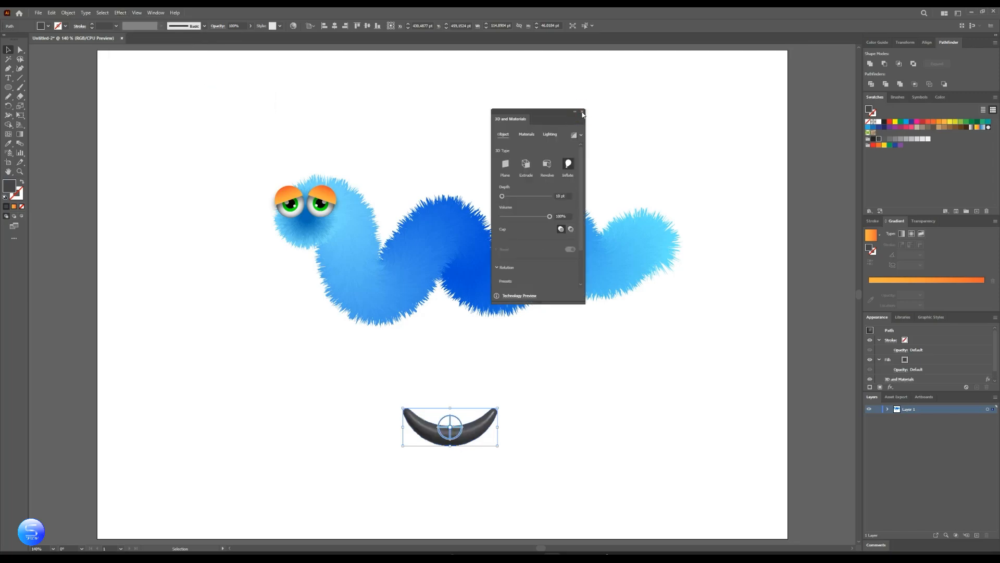
left_click(582, 113)
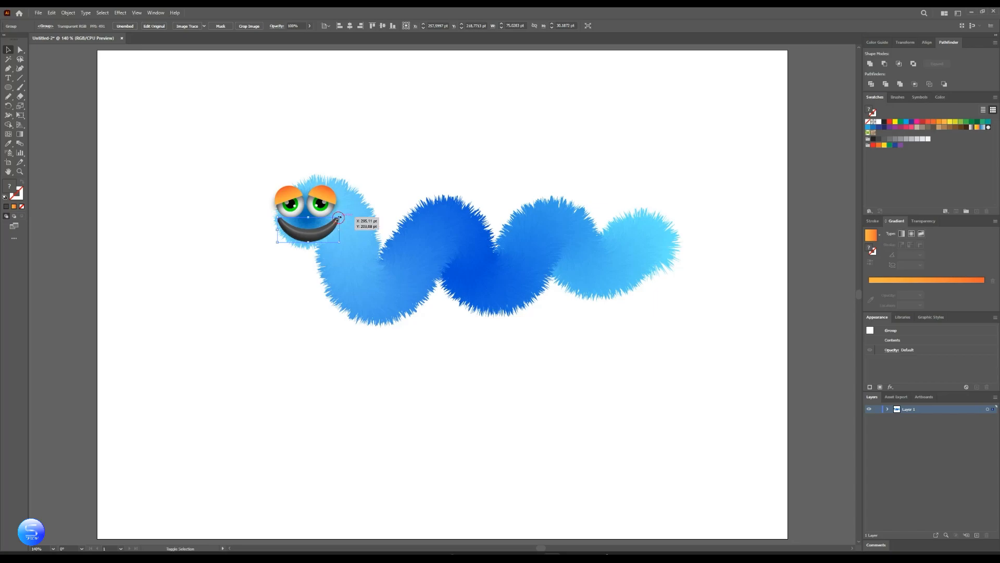
Position the smile beneath the eyes and give it a soft drop shadow
left_click_drag(308, 219, 309, 234)
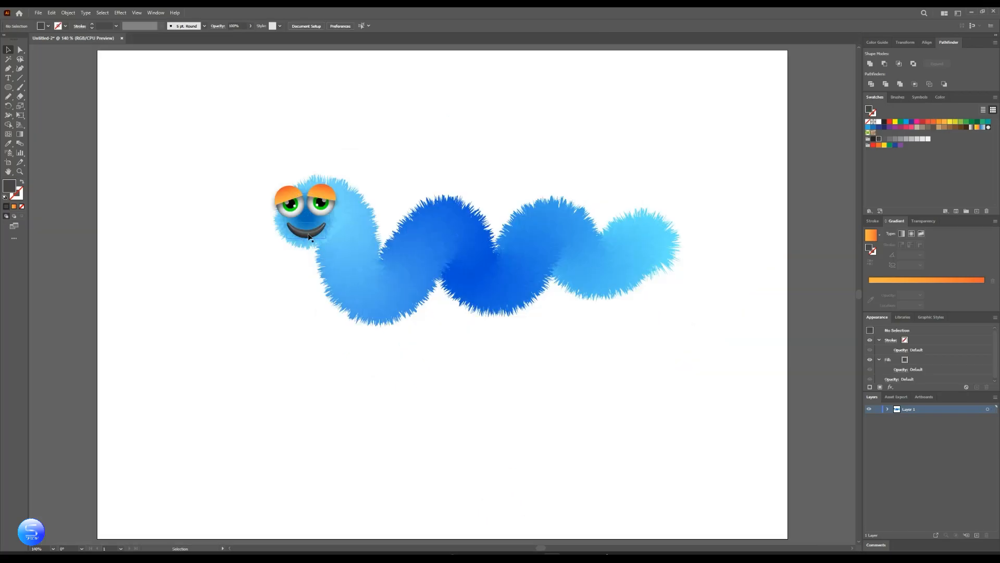
left_click(307, 229)
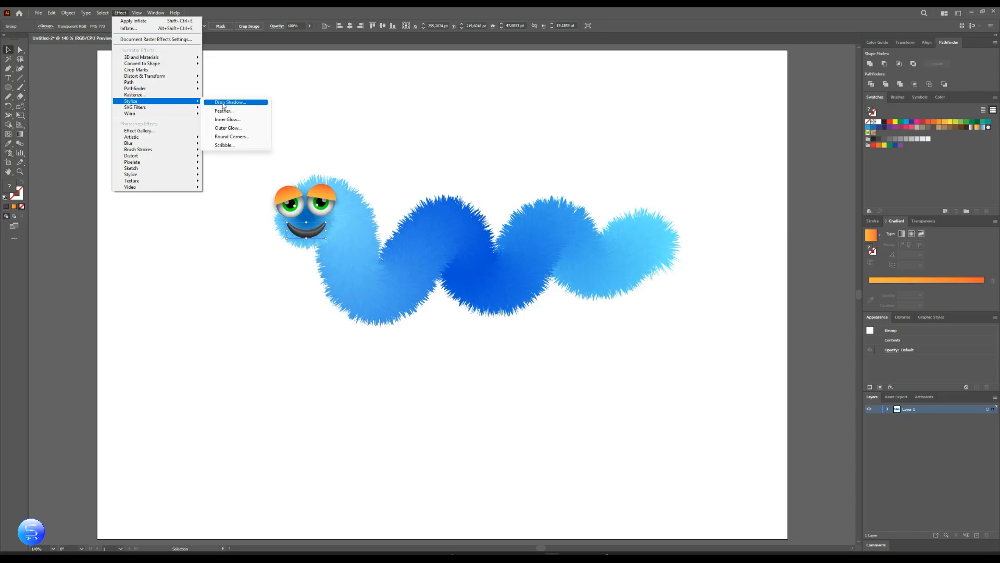
left_click(229, 102)
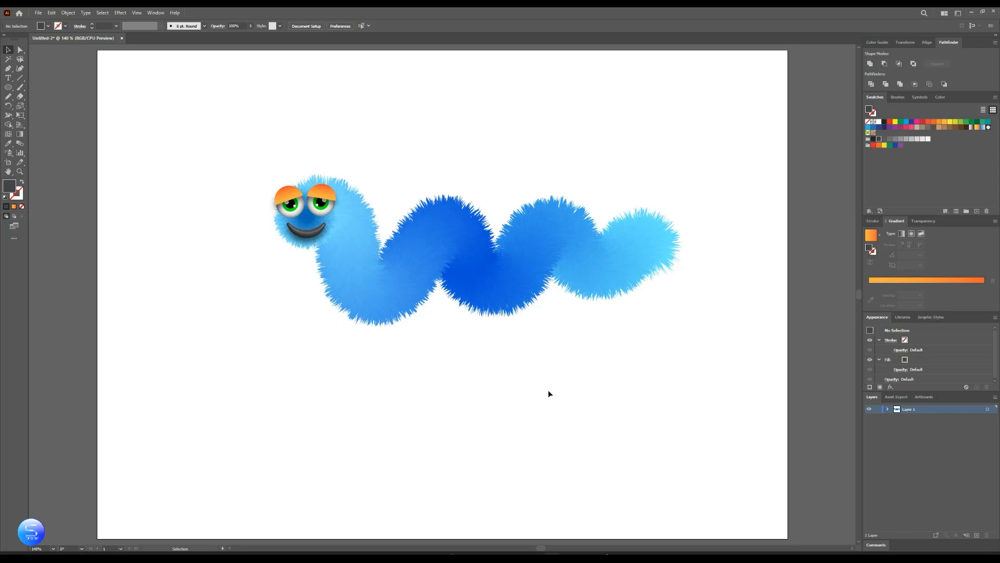
mouse_move(623, 376)
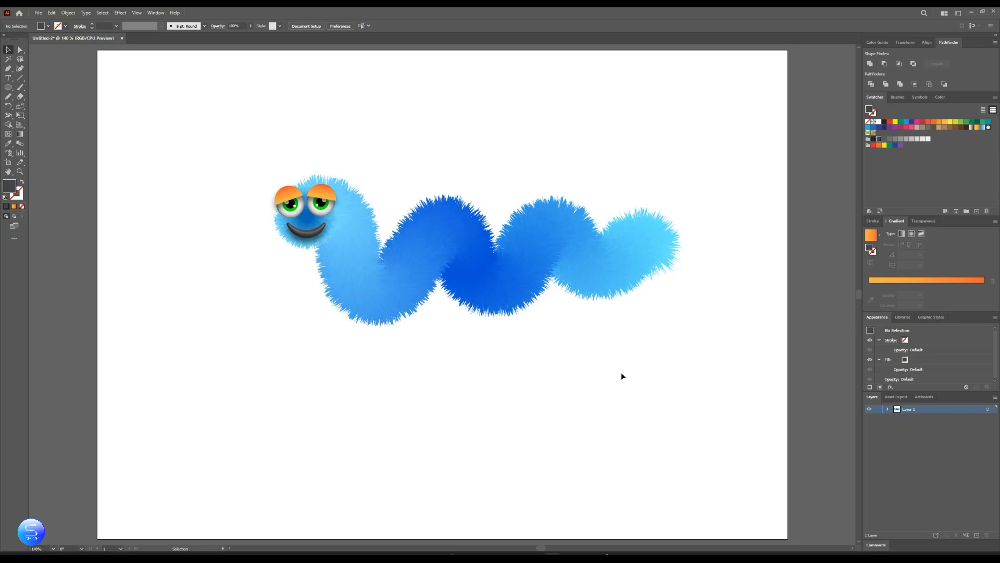
Draw a small circle and duplicate it into a column of four coloured yellow, orange, red and blue
left_click(9, 87)
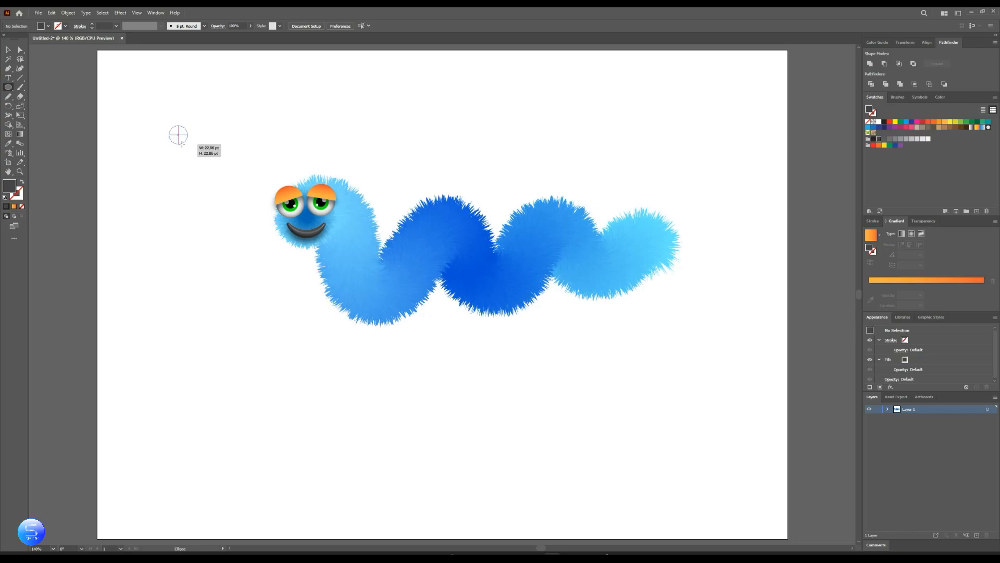
left_click_drag(171, 127, 187, 142)
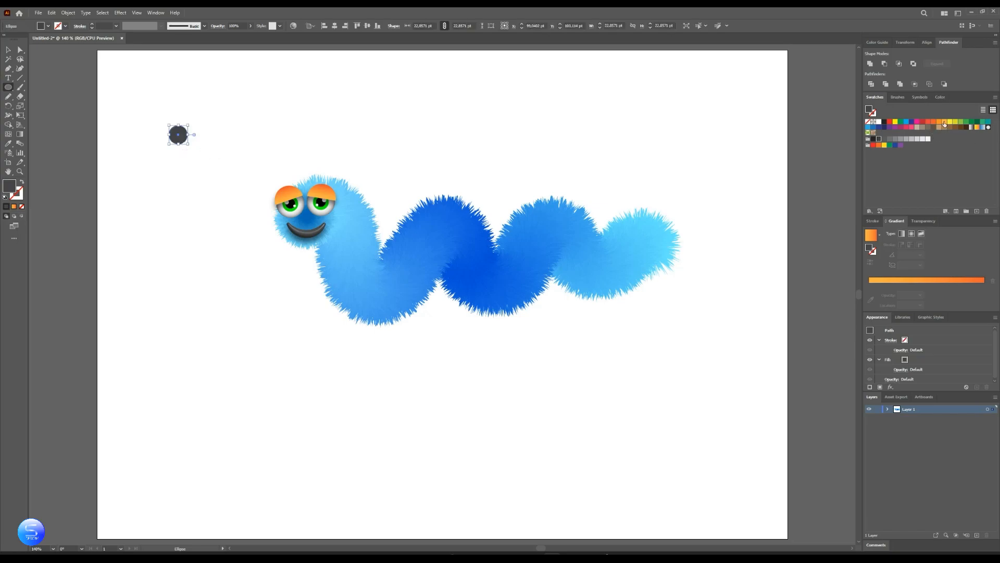
mouse_move(948, 123)
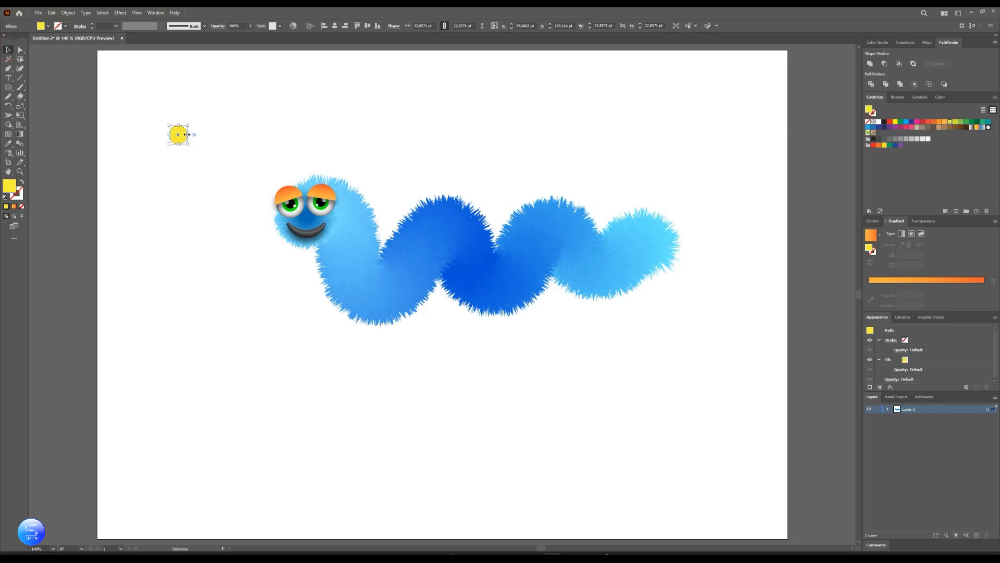
left_click_drag(178, 135, 179, 167)
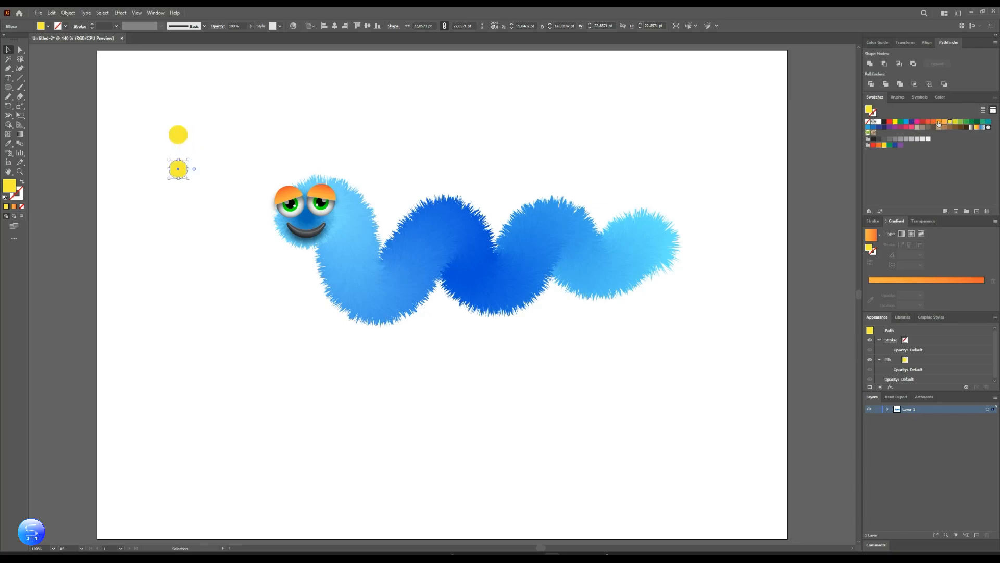
left_click(940, 125)
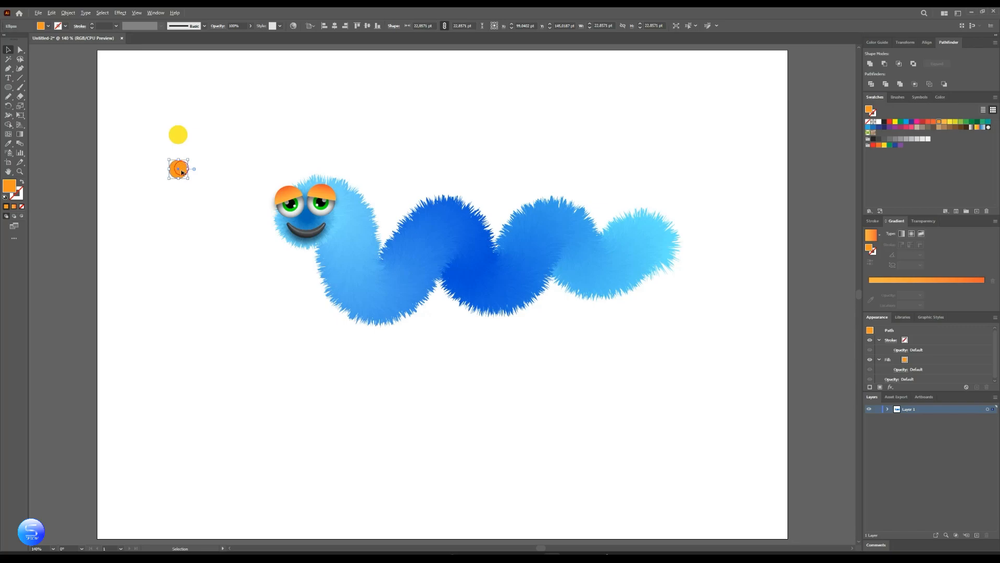
left_click_drag(178, 169, 178, 199)
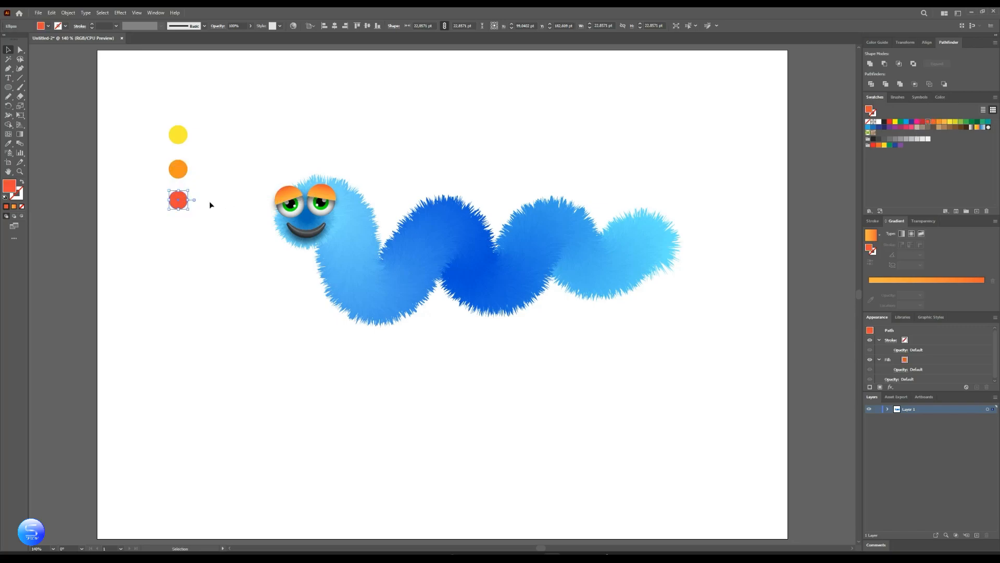
left_click_drag(177, 200, 179, 233)
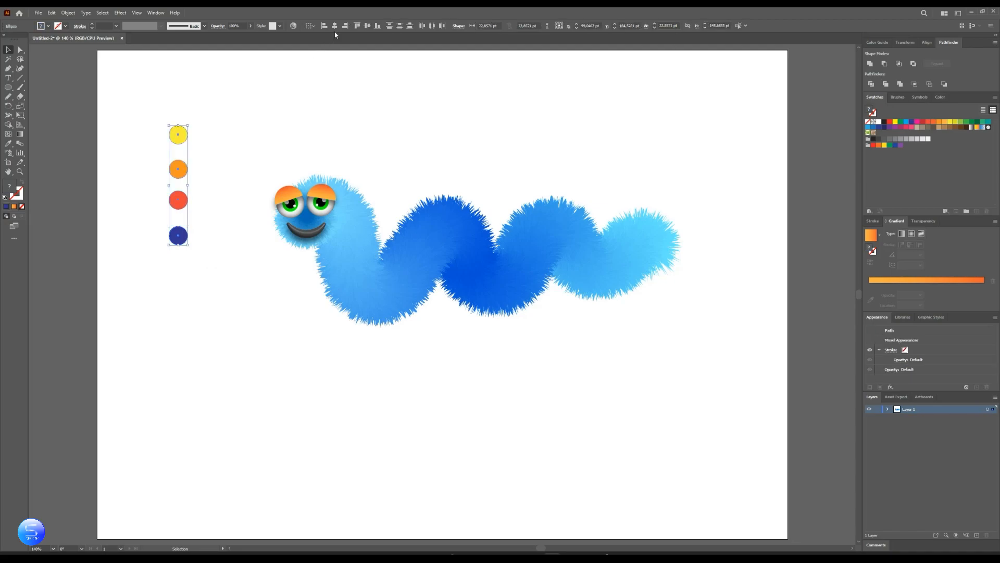
mouse_move(51, 167)
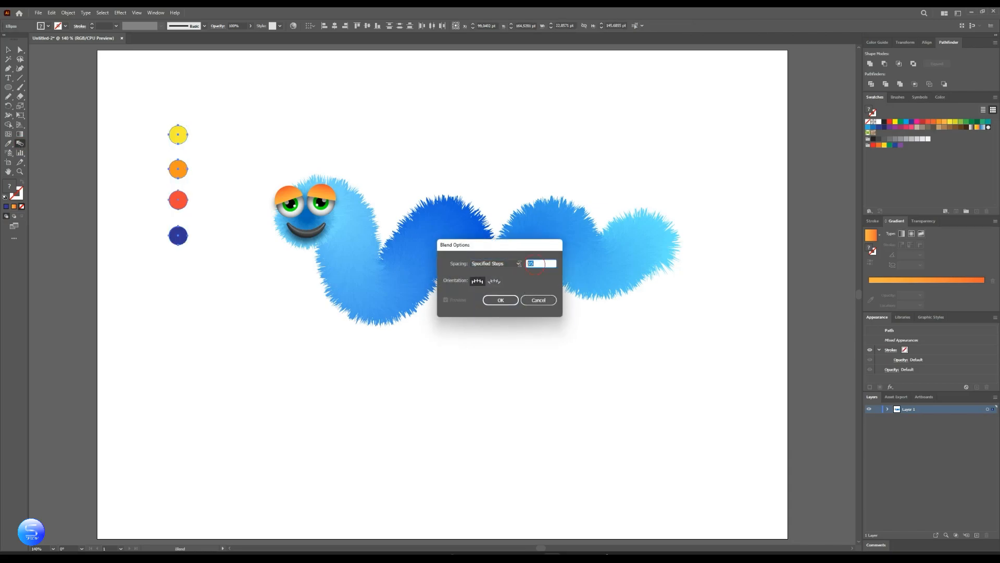
Blend the four circles into a smooth gradient bar, then resize the orange eyelids over the eyes
left_click(501, 300)
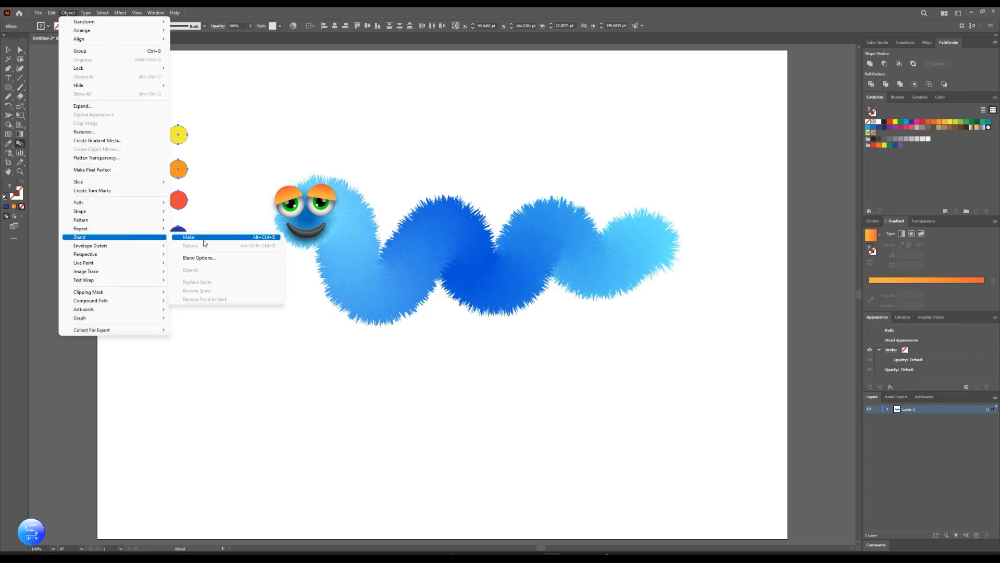
left_click(188, 236)
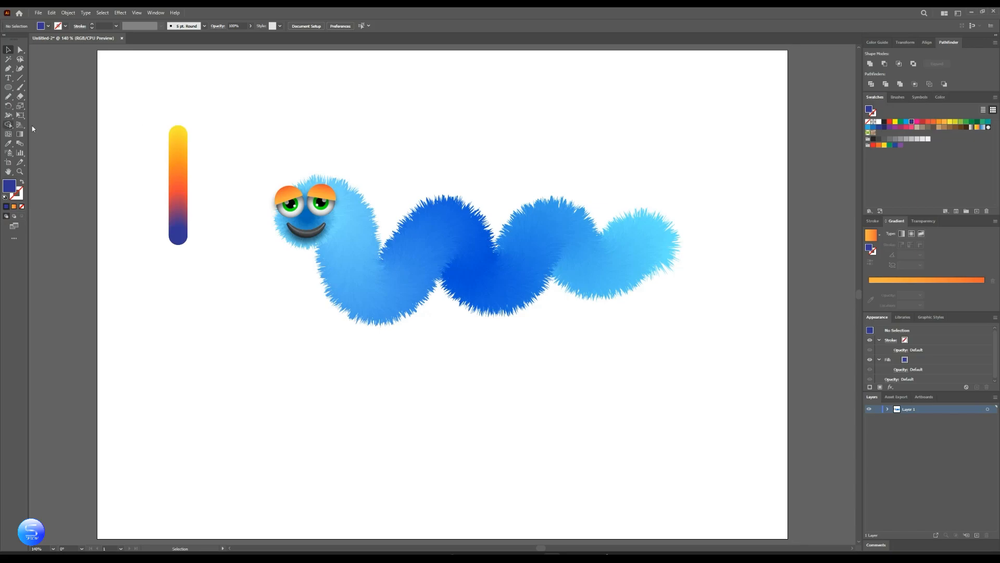
left_click(306, 201)
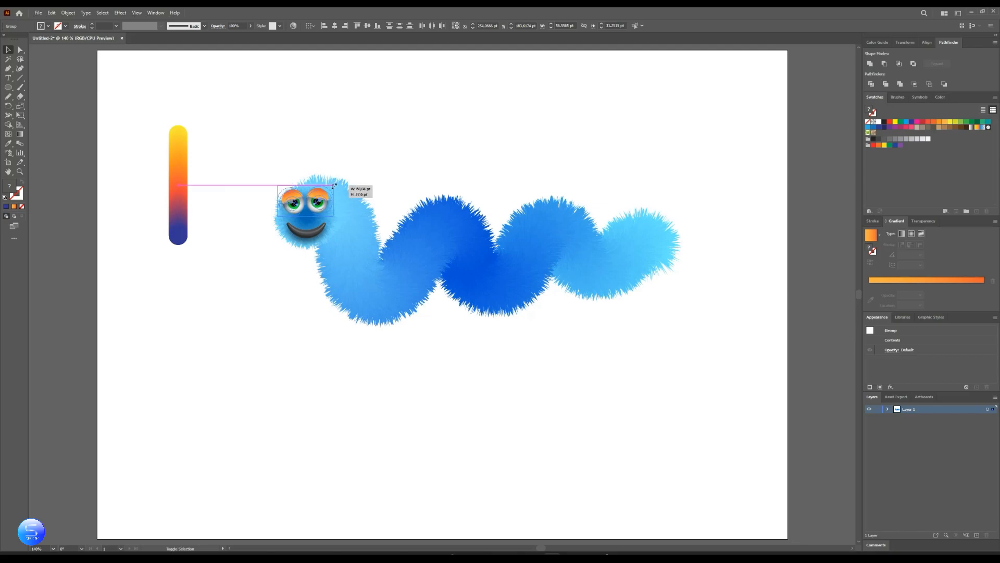
left_click(145, 96)
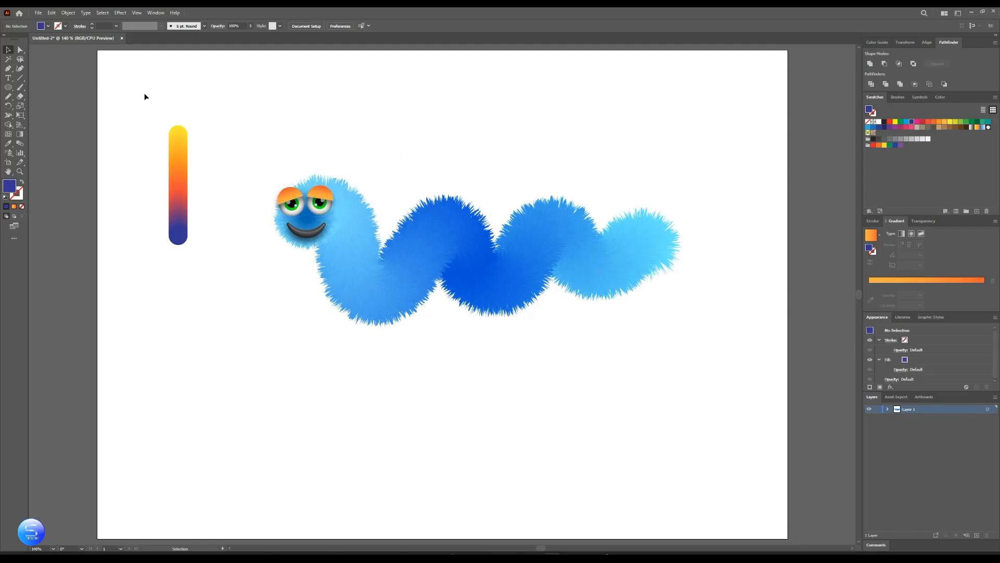
Draw a curly antenna path above the worm's head with the Pencil tool
left_click(9, 95)
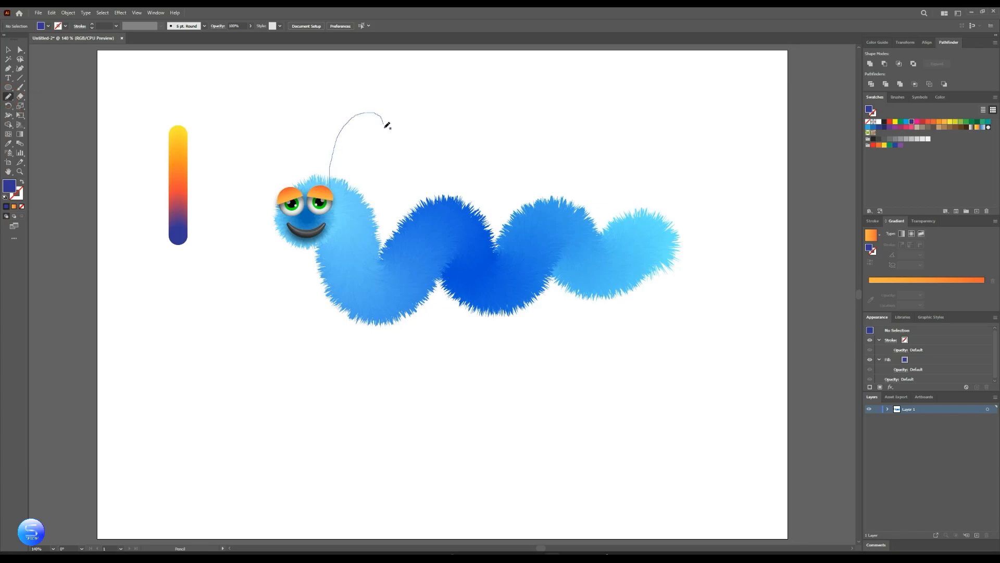
left_click_drag(382, 124, 367, 135)
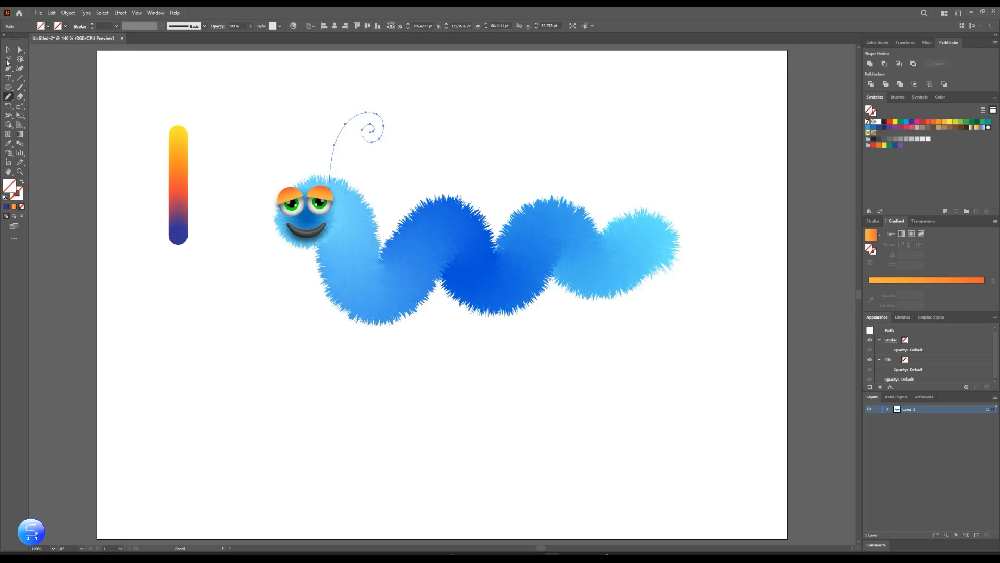
left_click(9, 50)
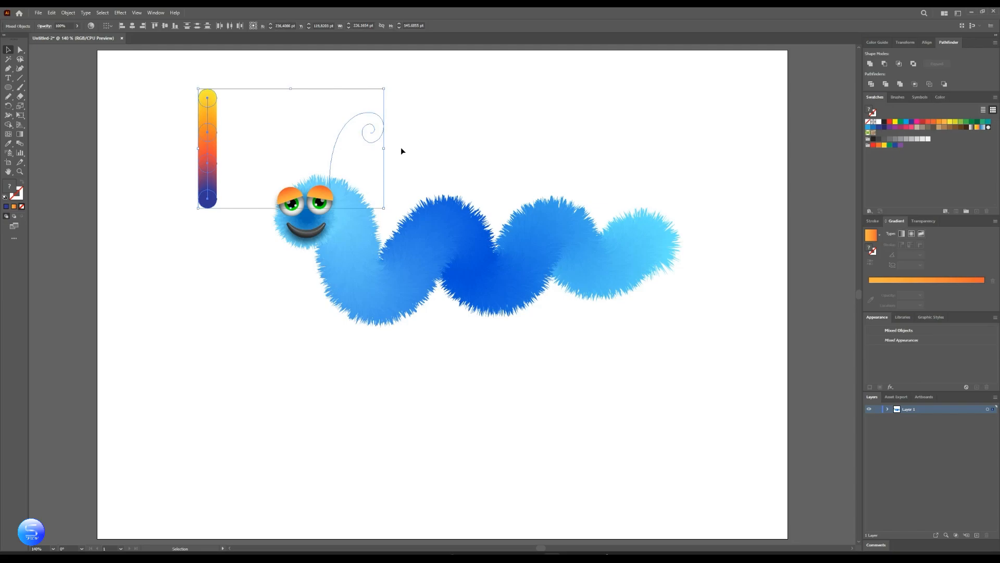
Replace the blend's spine with the curly path and send the antenna behind the worm
left_click(68, 12)
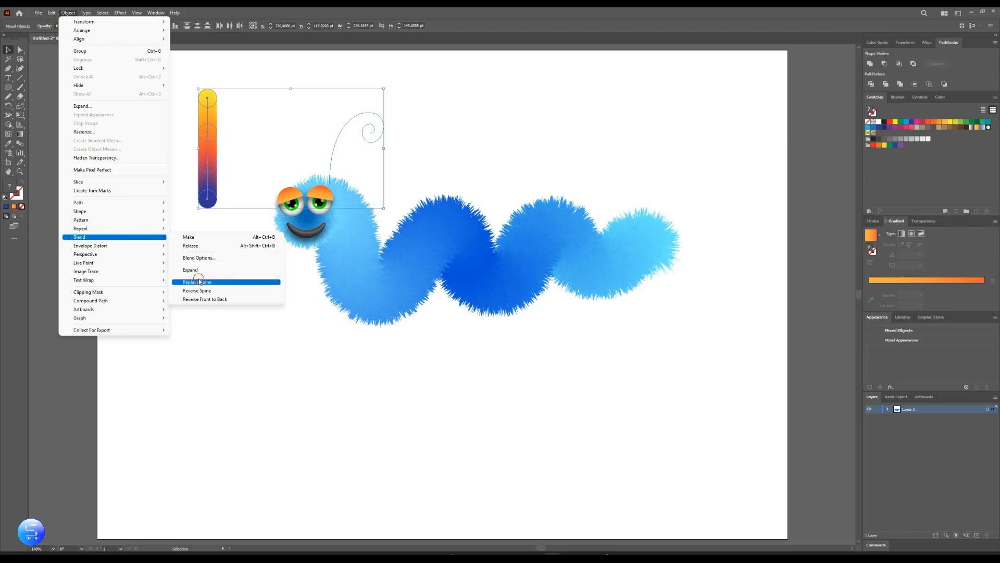
left_click(198, 281)
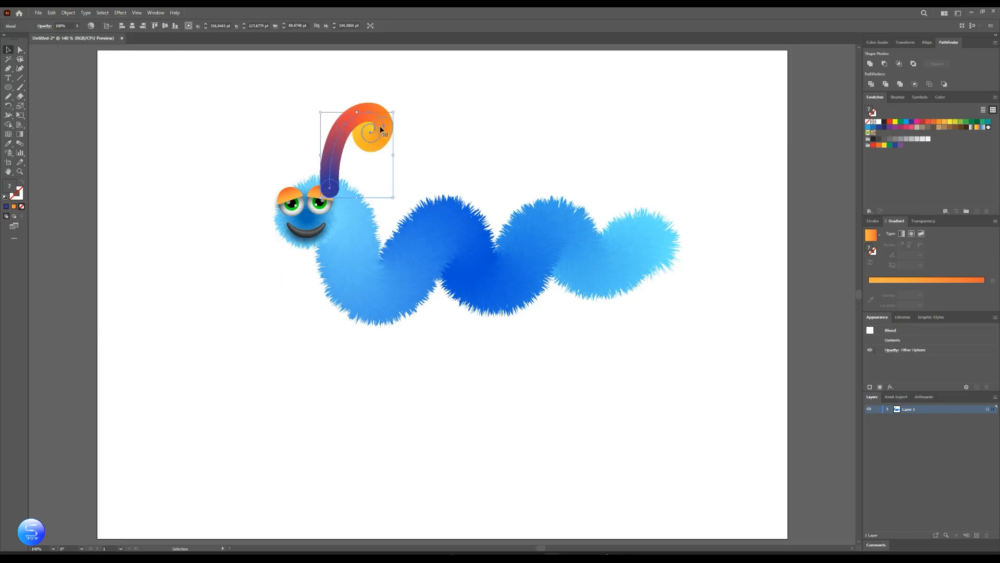
right_click(380, 127)
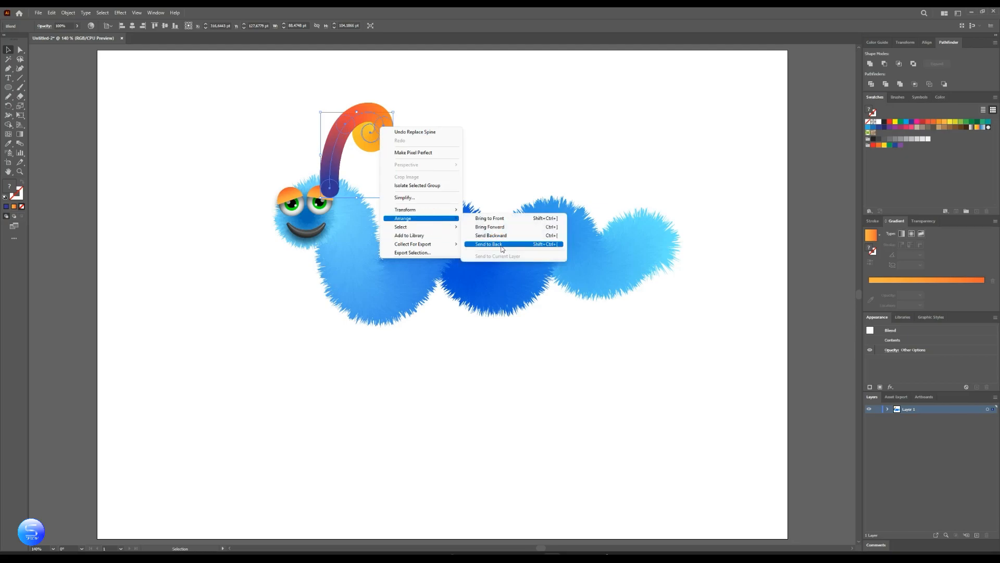
left_click(489, 243)
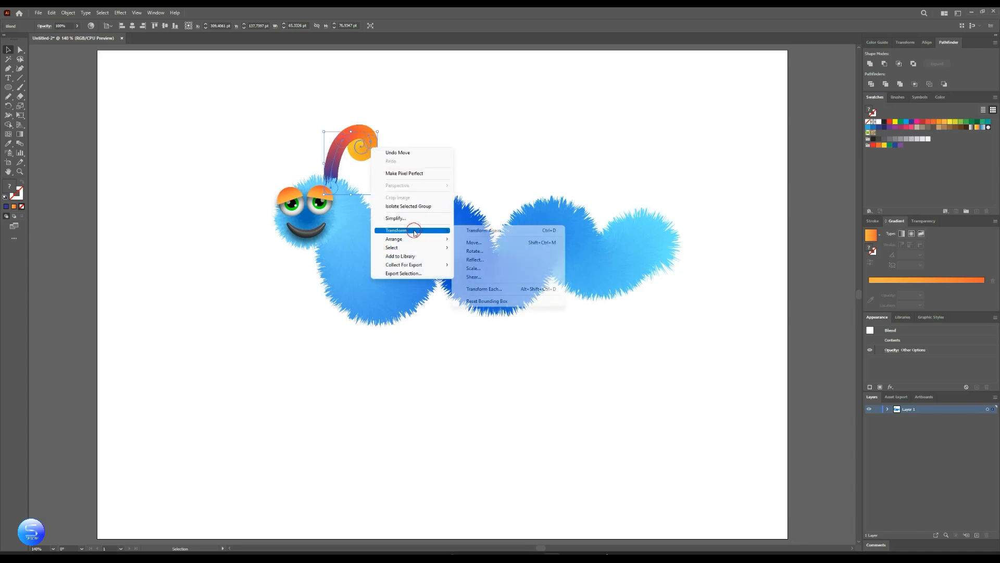
Reflect a vertical copy of the antenna into a matching pair and nudge the mouth into place
left_click(475, 260)
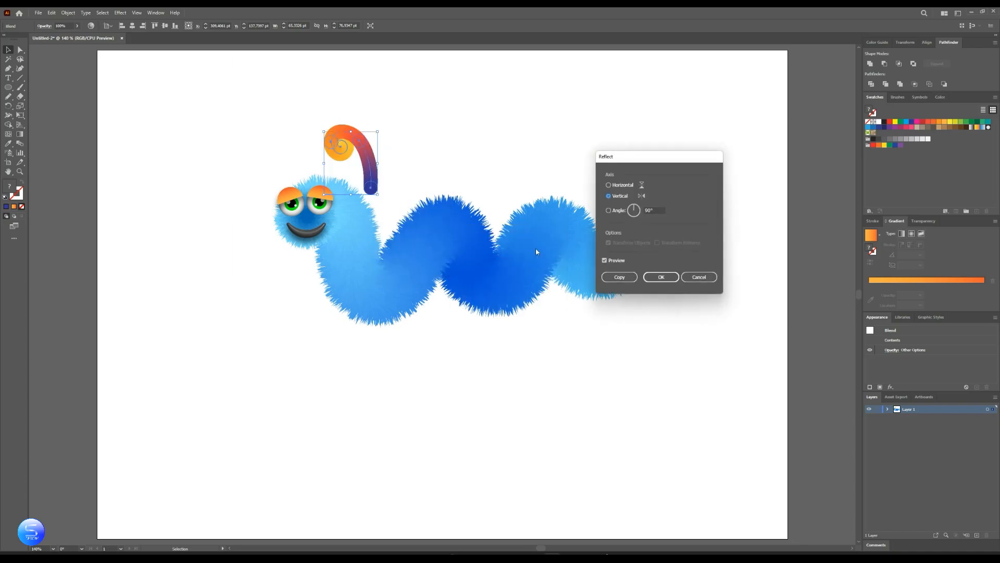
left_click(661, 276)
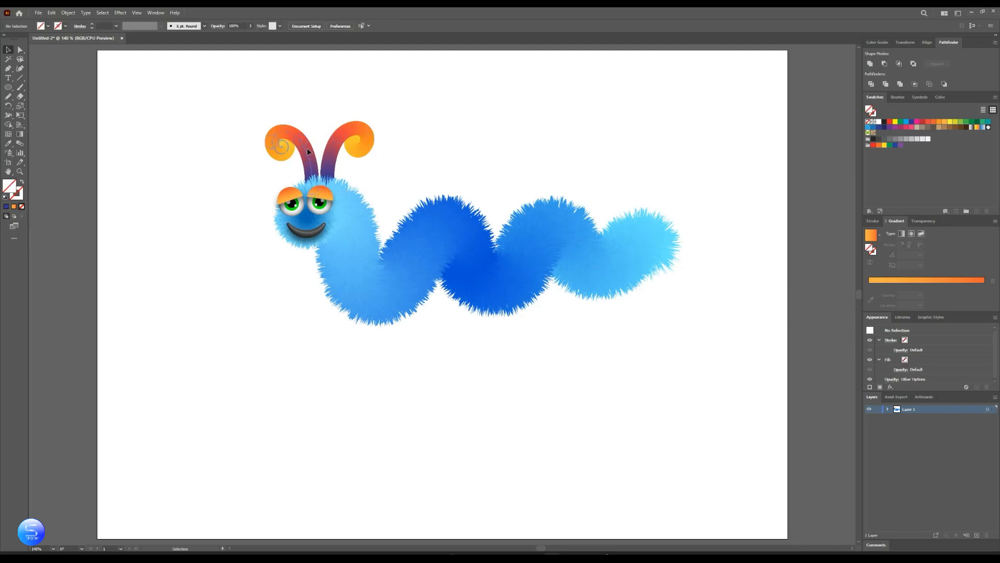
left_click(281, 147)
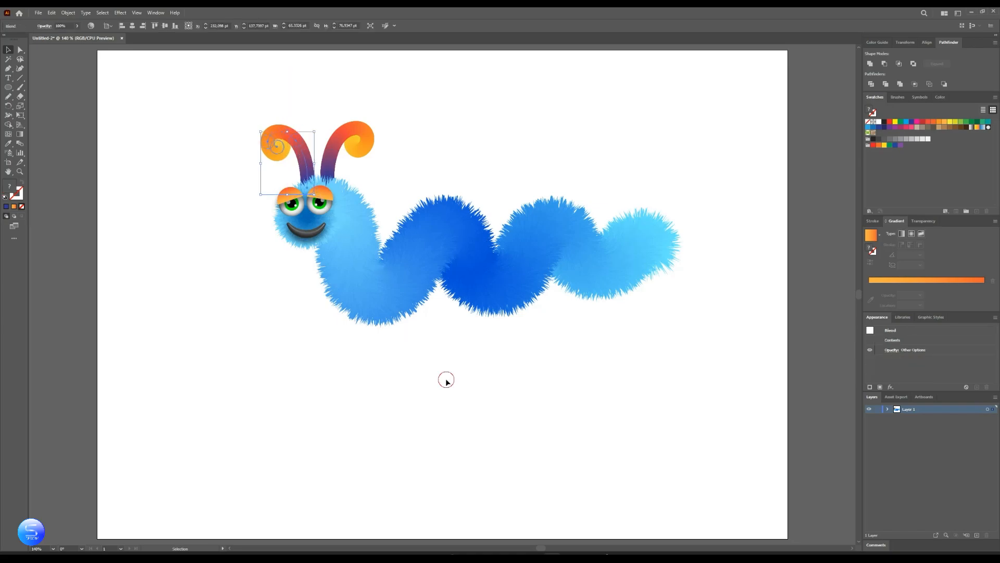
left_click(307, 233)
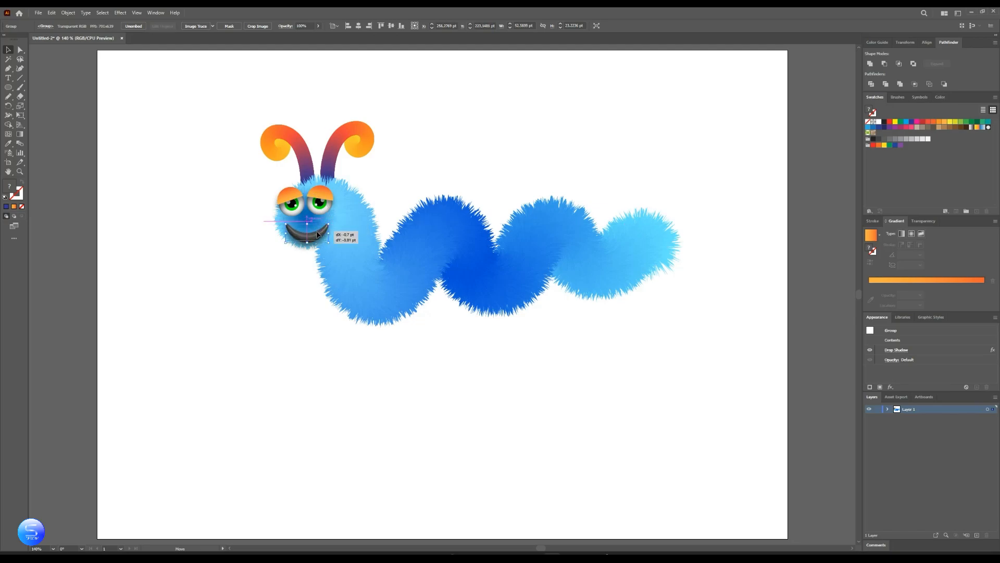
left_click(469, 382)
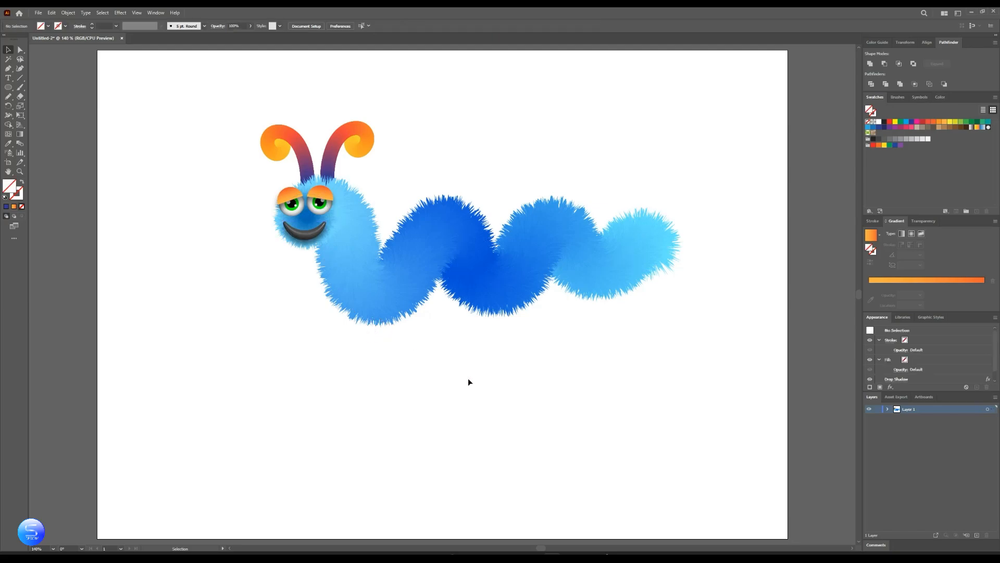
Try recolouring the worm body on the colour wheel, cancel, and move the whole worm down-left
left_click(505, 280)
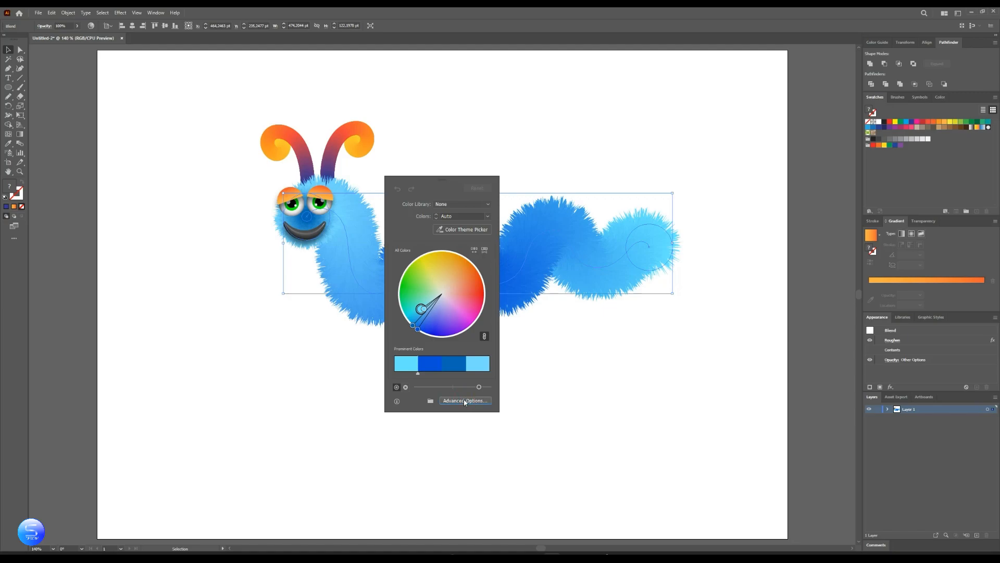
left_click(464, 400)
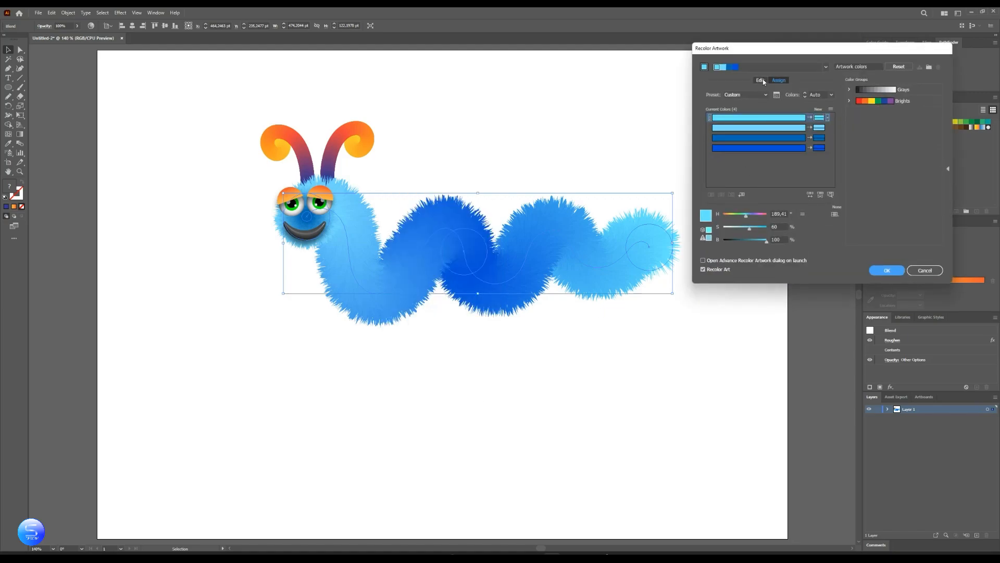
left_click(759, 80)
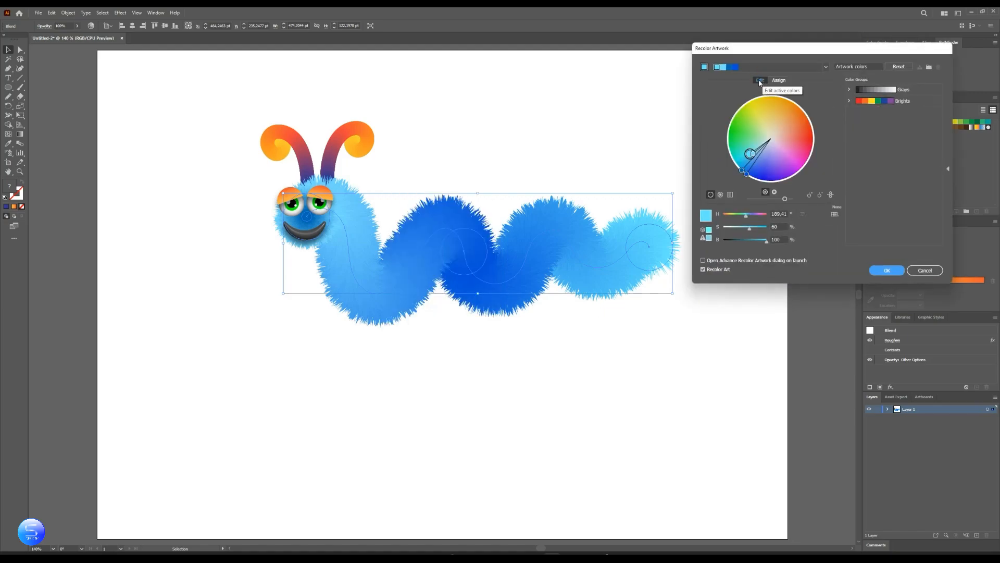
mouse_move(812, 225)
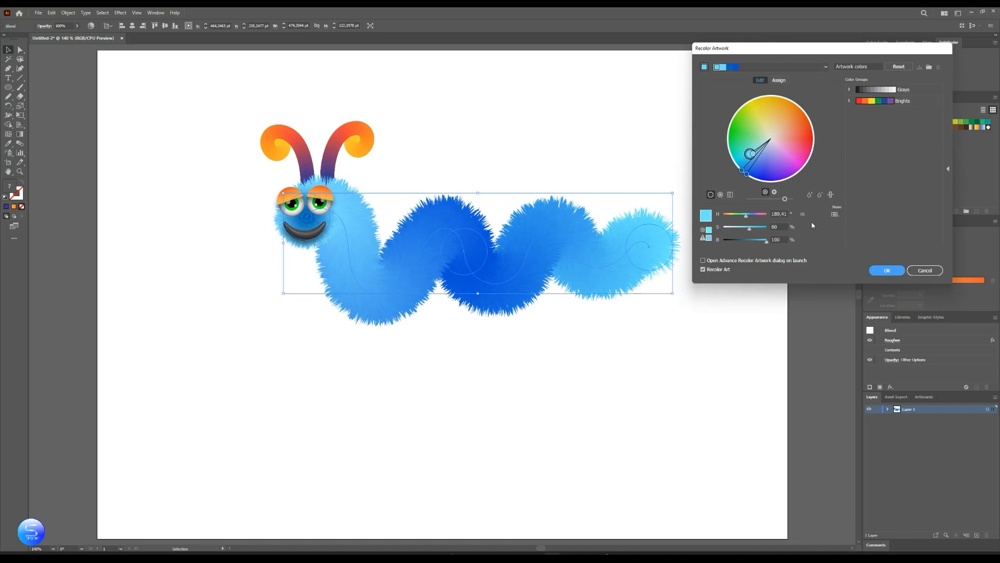
mouse_move(823, 199)
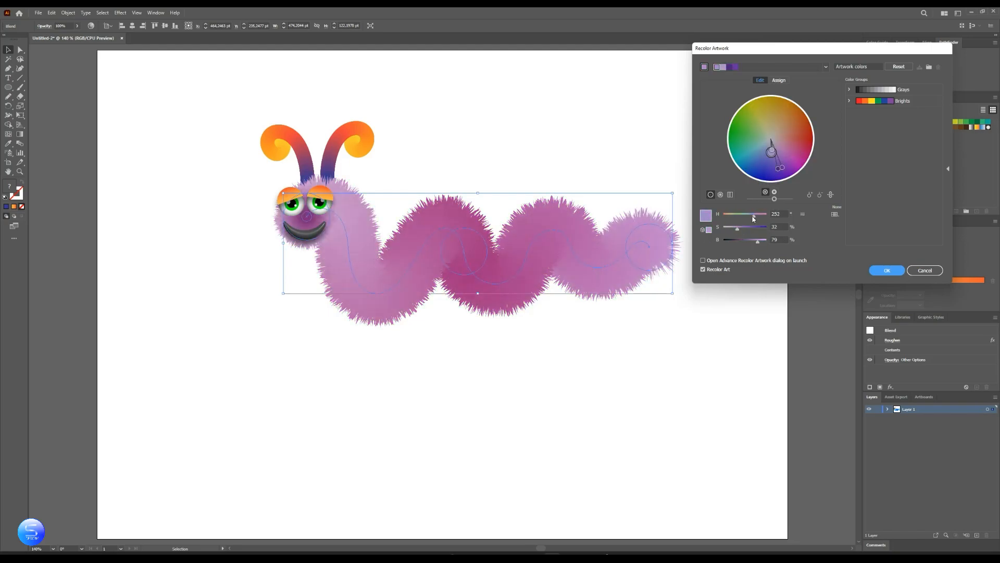
left_click(886, 269)
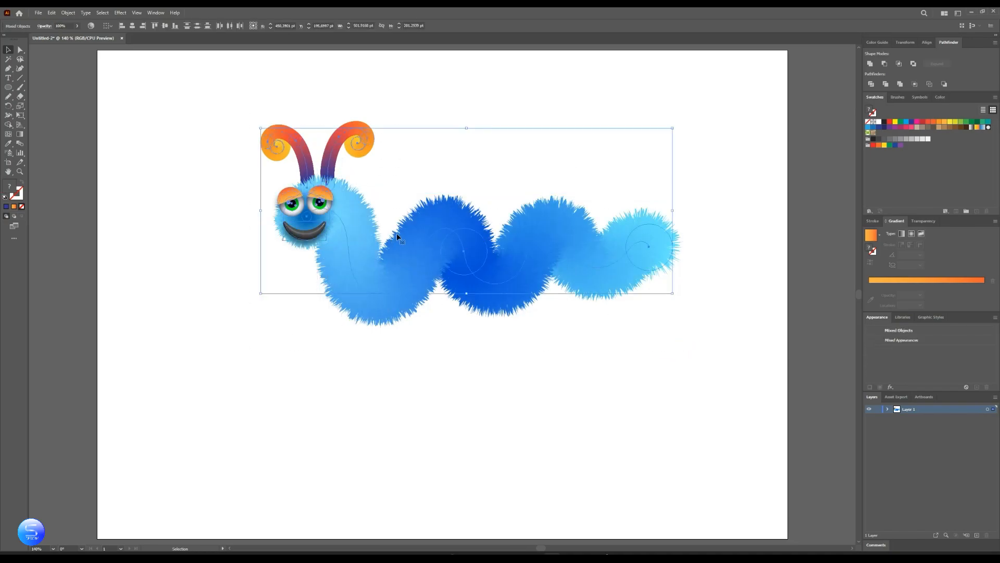
right_click(397, 237)
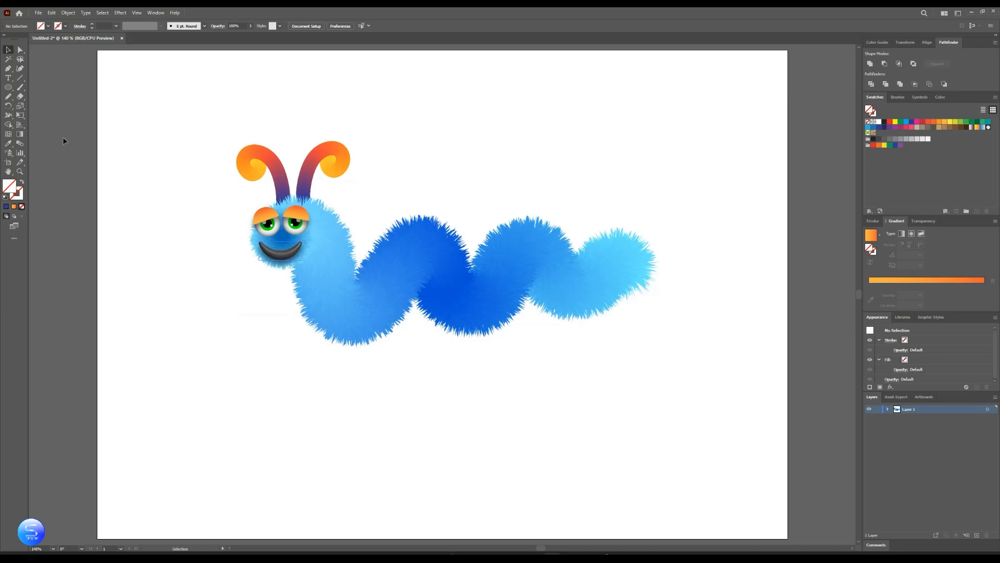
Add a page-sized rectangle behind the worm with a bright-to-dark blue radial gradient
left_click(10, 87)
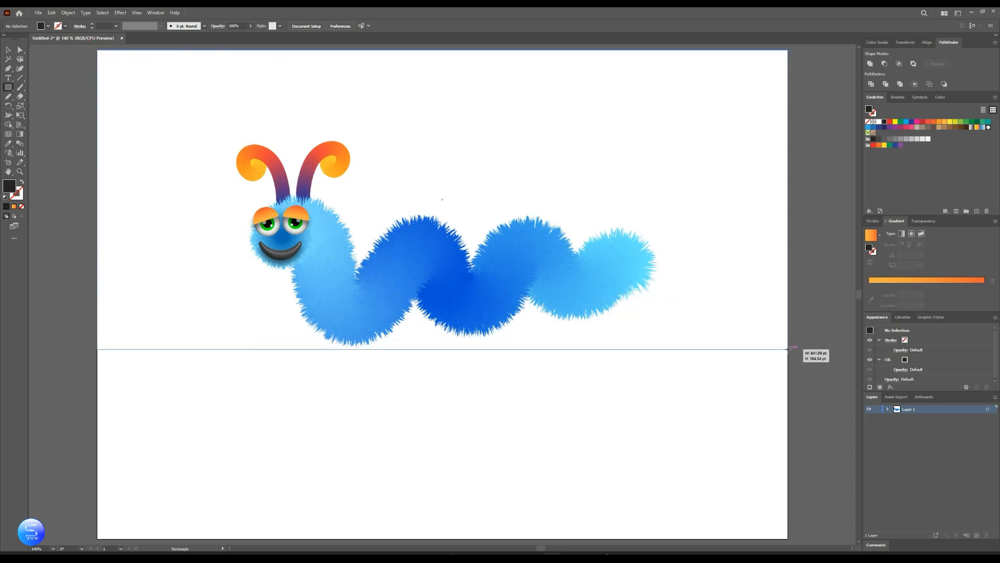
right_click(437, 150)
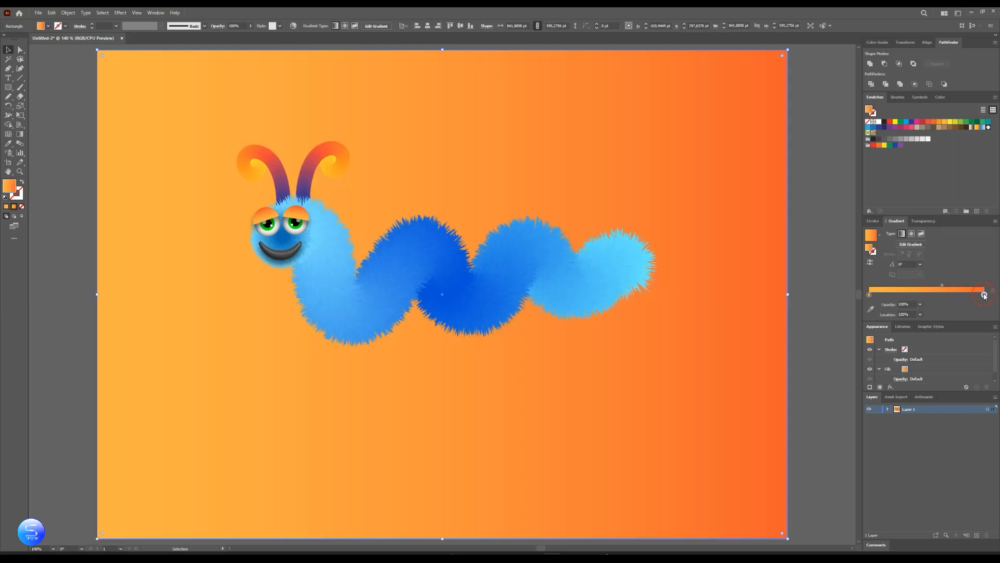
left_click(982, 294)
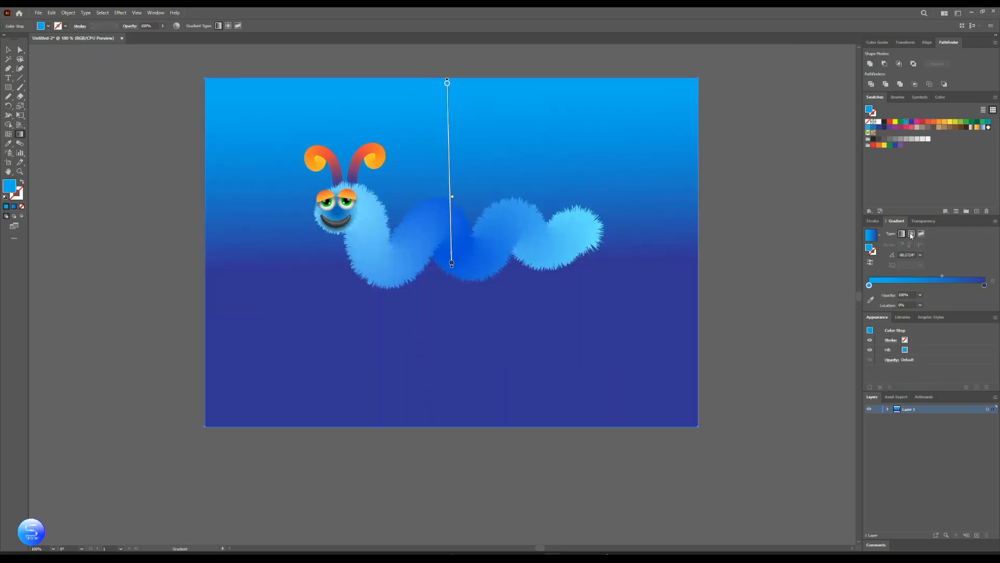
left_click(911, 233)
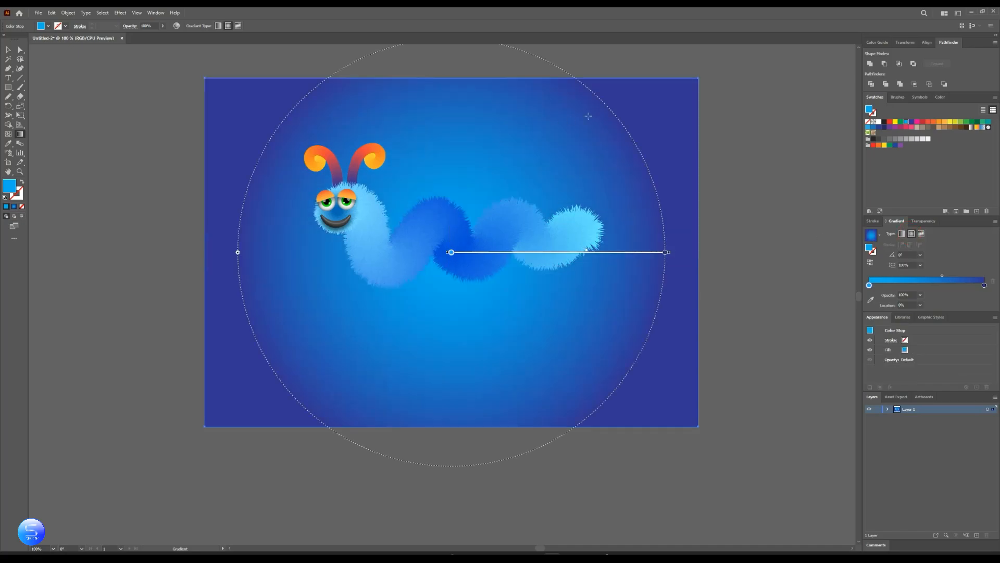